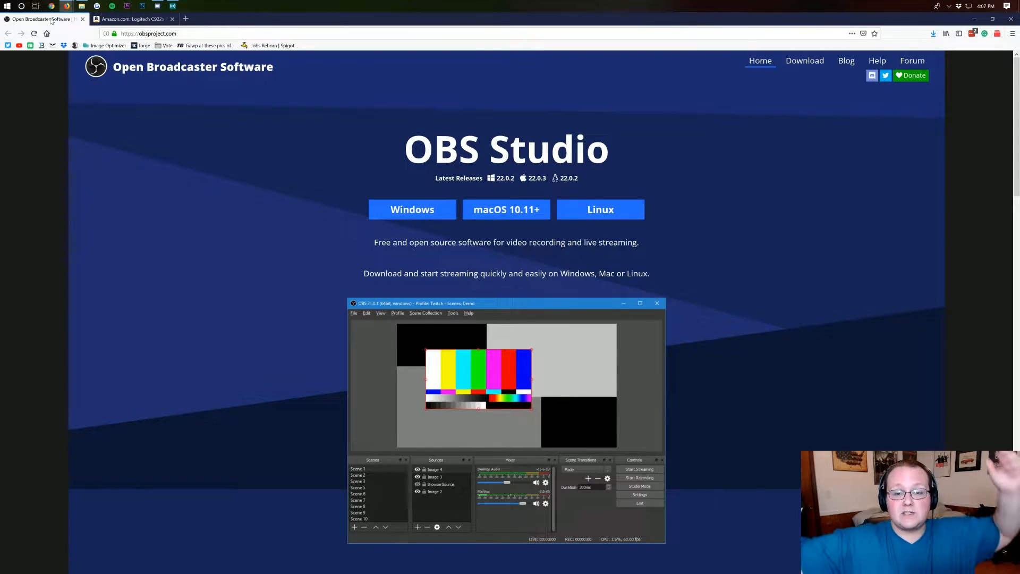
# Save the OBS Studio 22.0.2 Windows installer from the homepage, then minimize Firefox
pyautogui.click(130, 18)
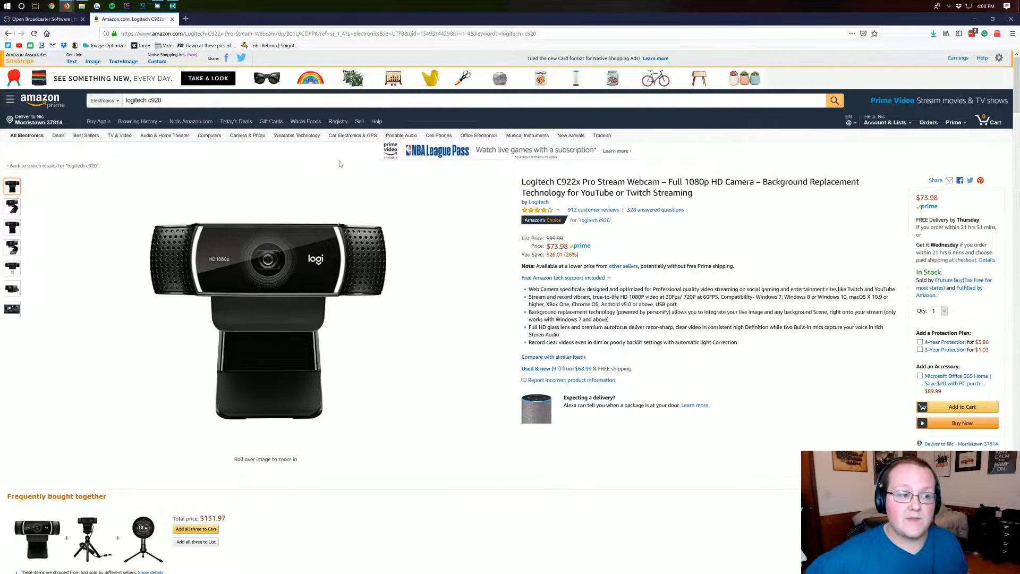
pyautogui.click(42, 18)
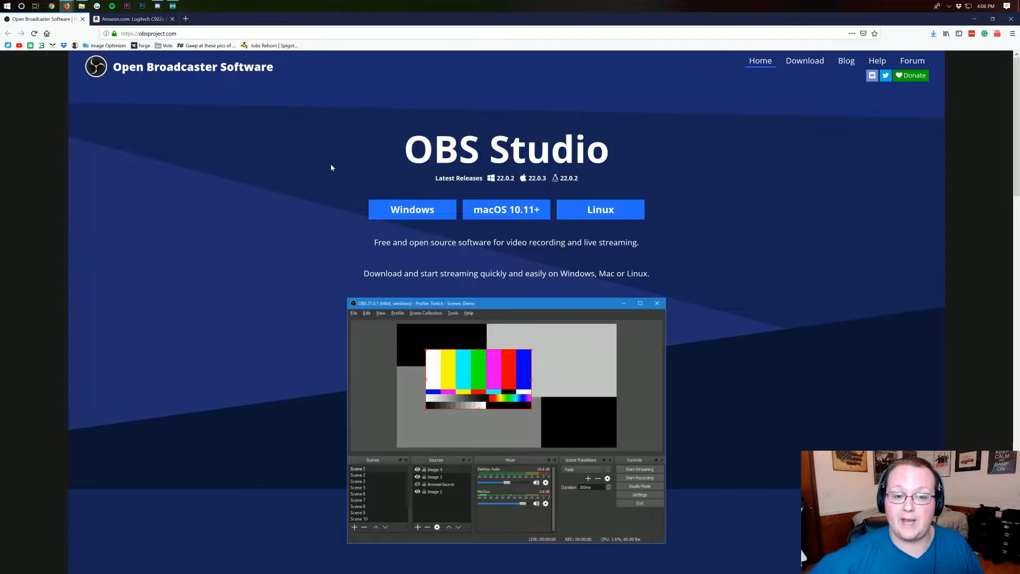
pyautogui.click(412, 209)
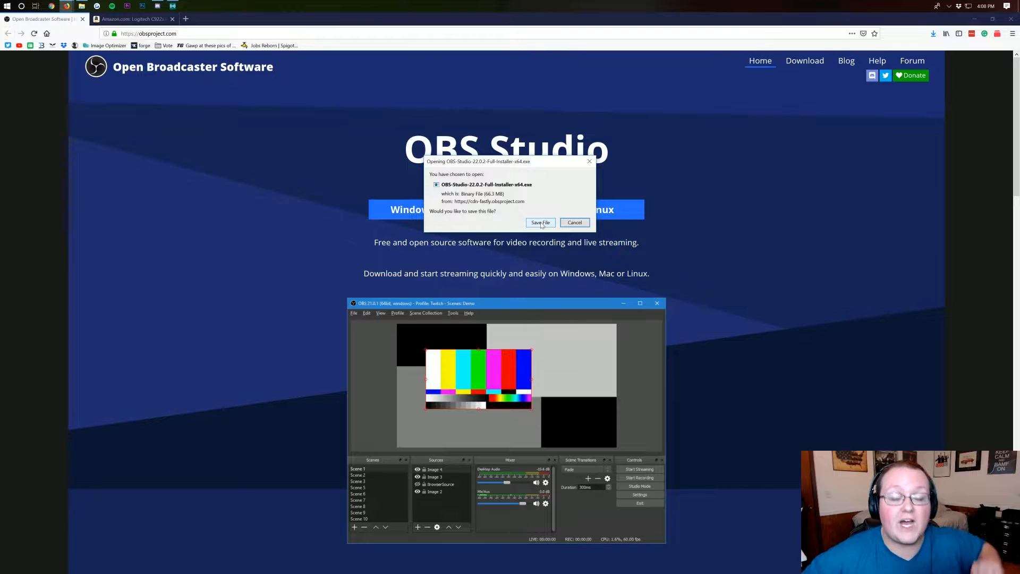
pyautogui.click(573, 222)
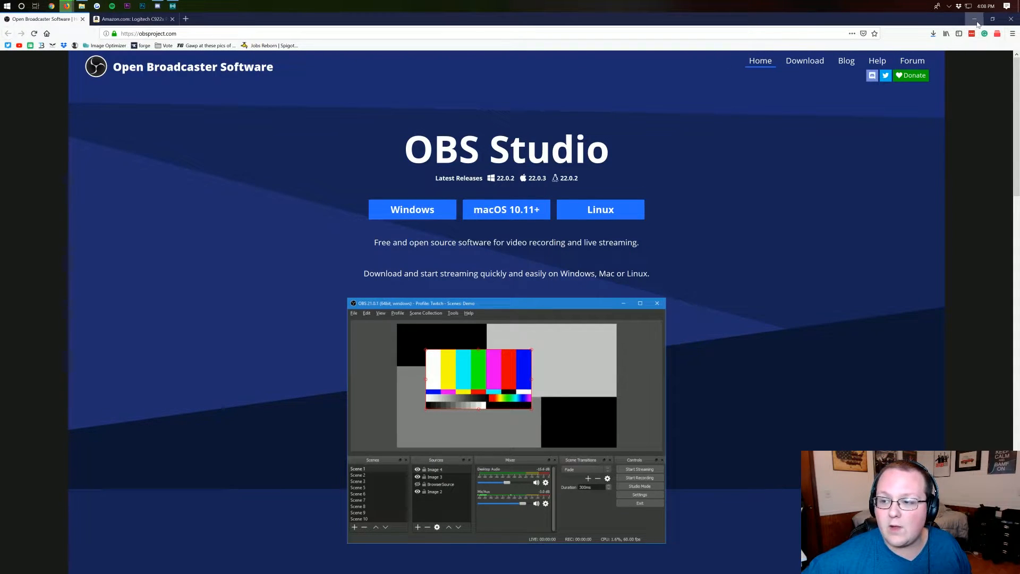
pyautogui.click(974, 18)
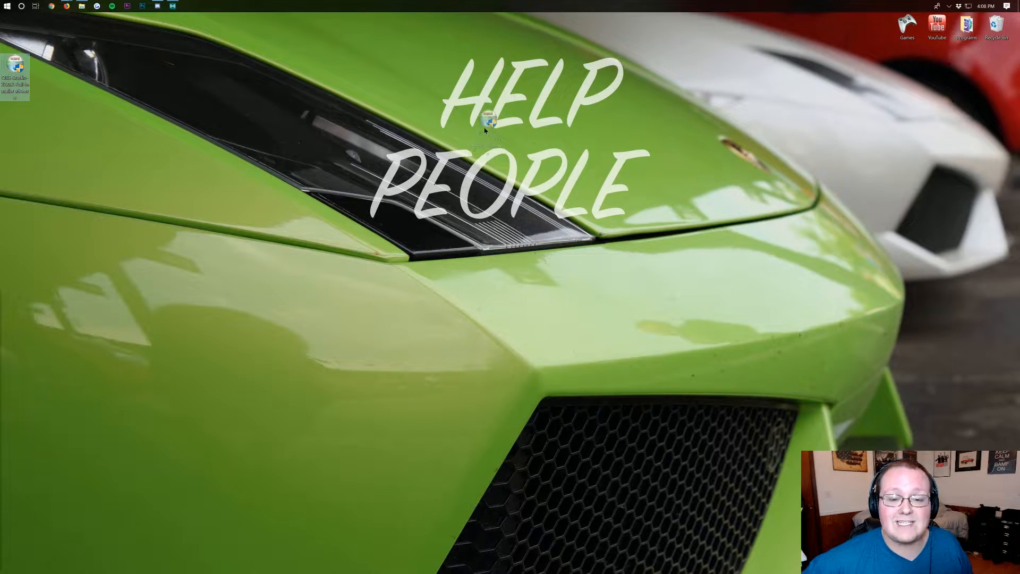
# Move the installer icon to the desktop centre, search 'downlo' from Start, and close the Downloads folder
pyautogui.moveTo(18, 70); pyautogui.dragTo(490, 117)
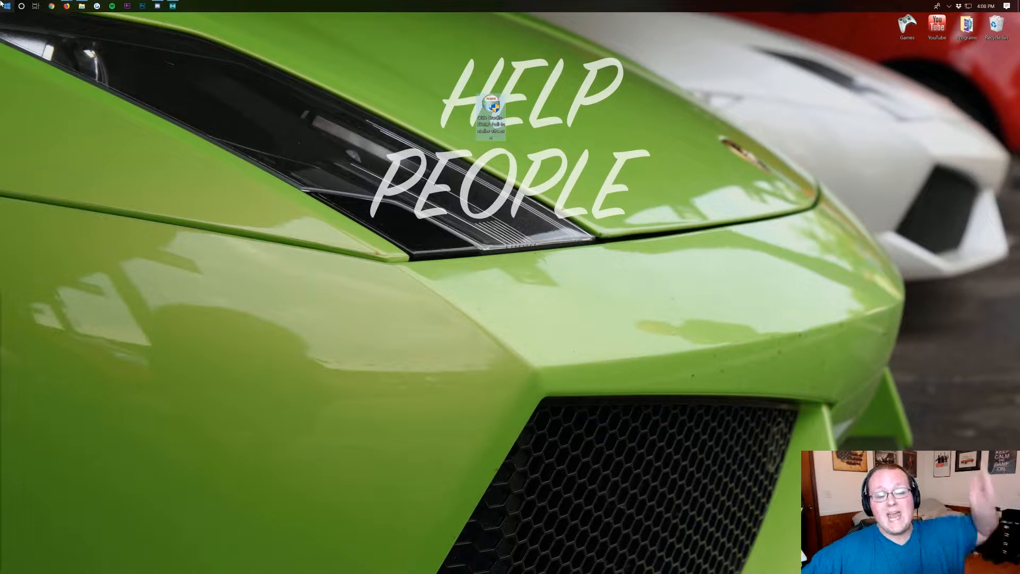
pyautogui.click(6, 7)
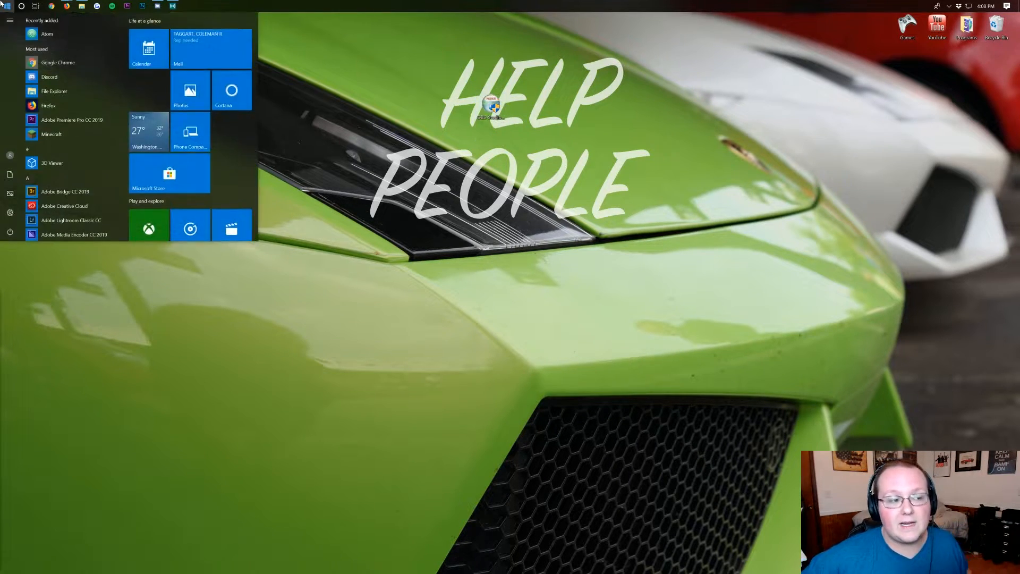
pyautogui.write('downlo')
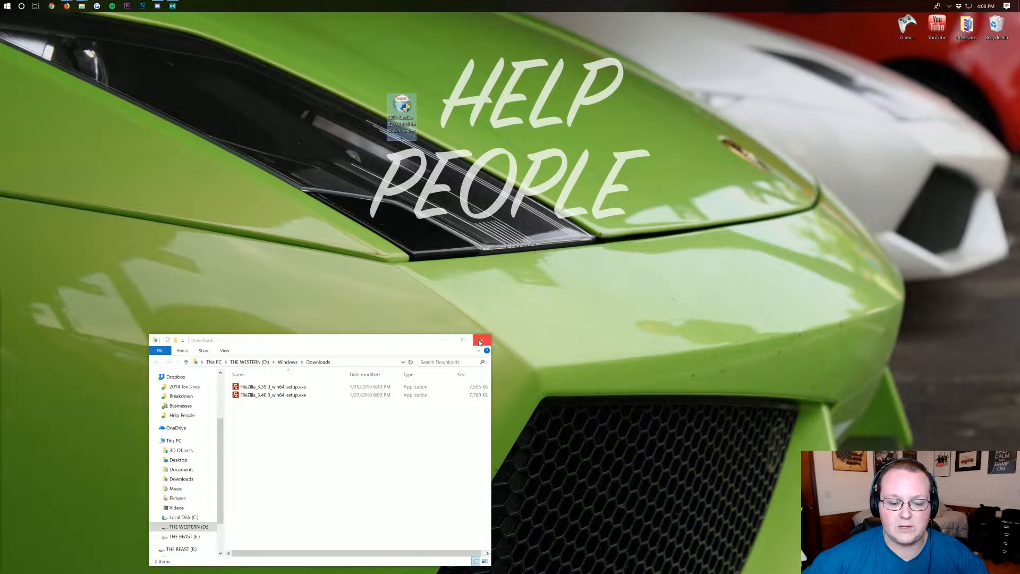
pyautogui.click(479, 340)
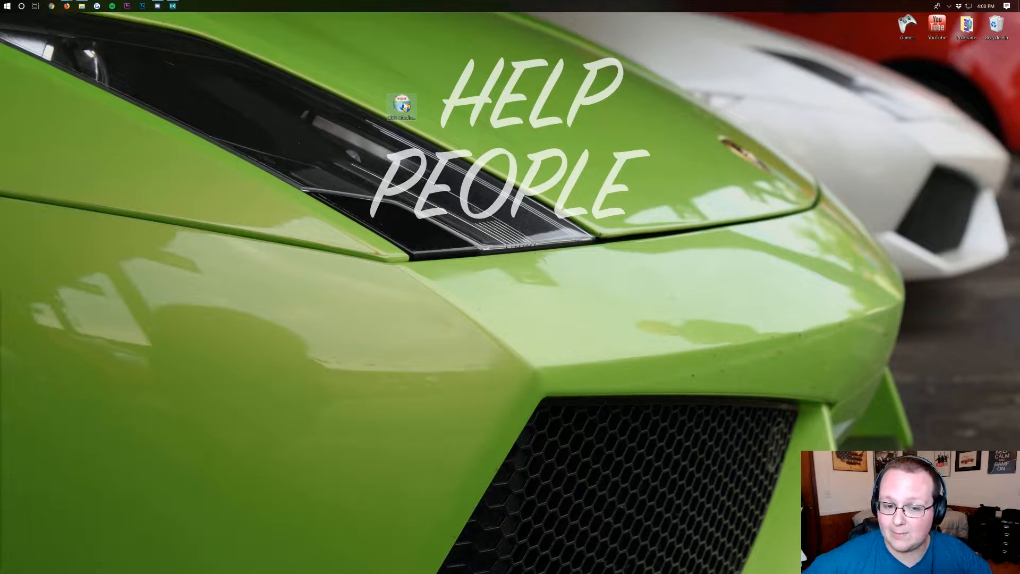
# Run the installer through Next, I Agree, Install and Finish with Launch OBS Studio checked
pyautogui.doubleClick(401, 105)
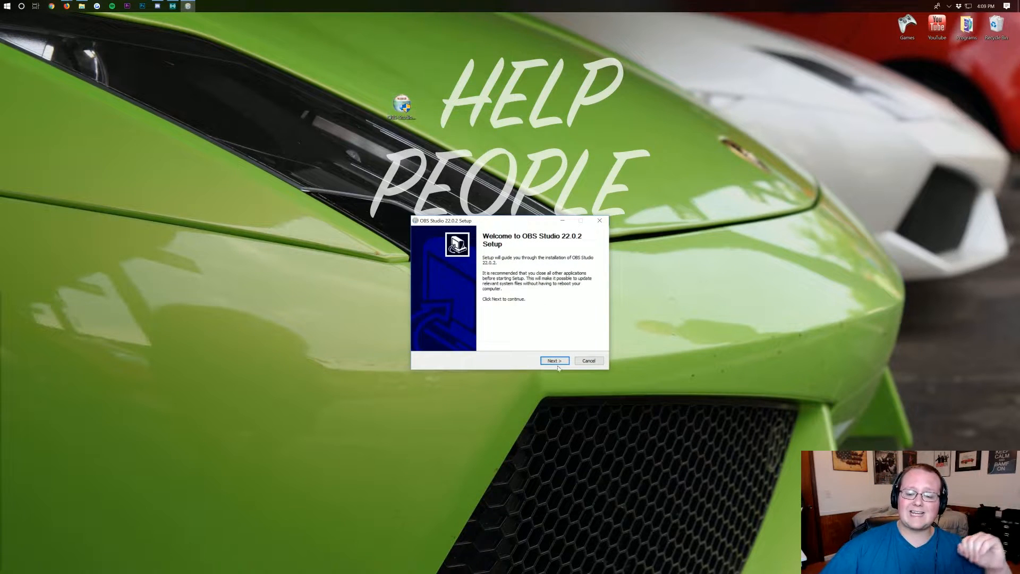
pyautogui.click(553, 360)
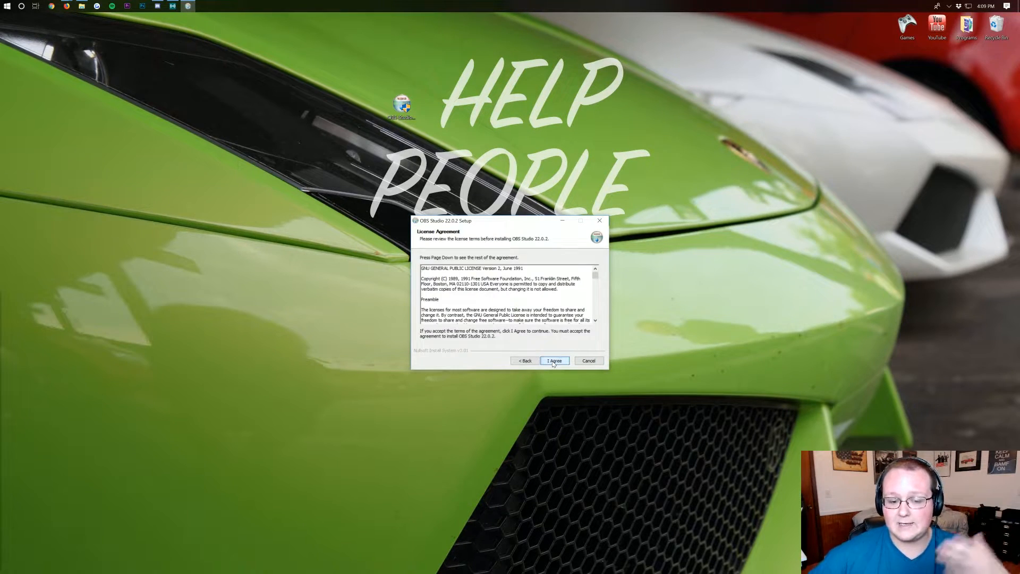
pyautogui.click(554, 360)
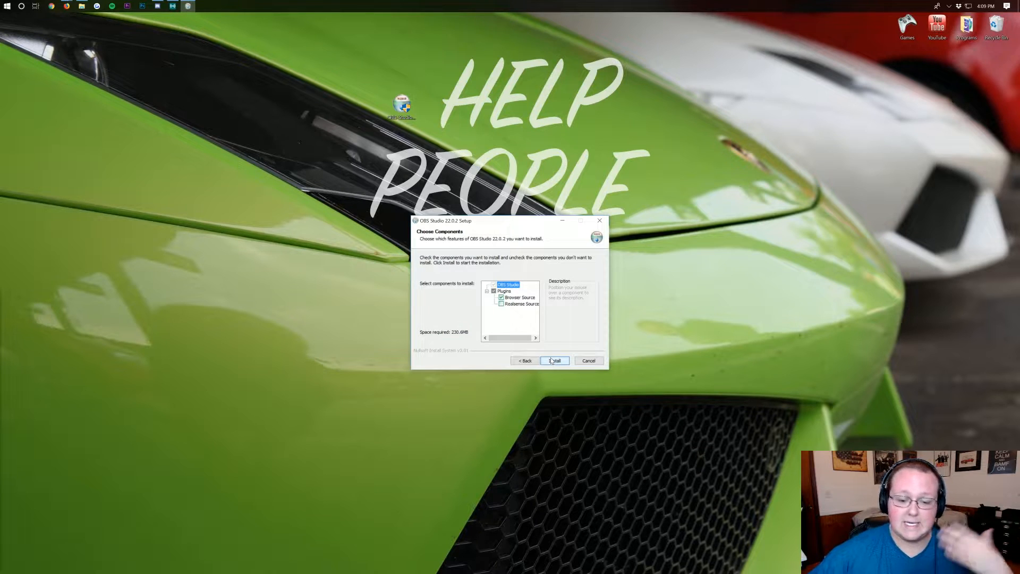
pyautogui.click(555, 360)
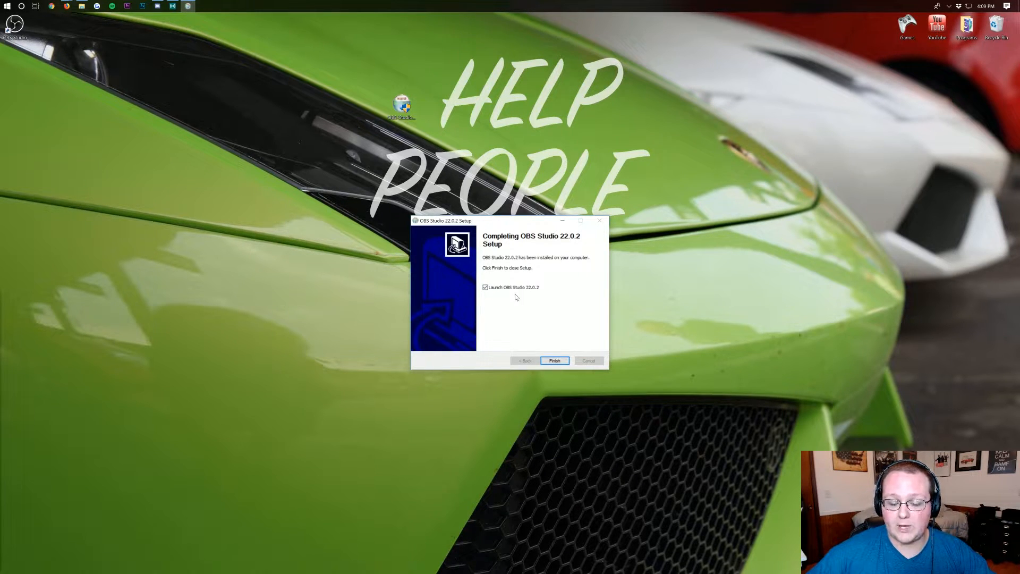
pyautogui.click(554, 360)
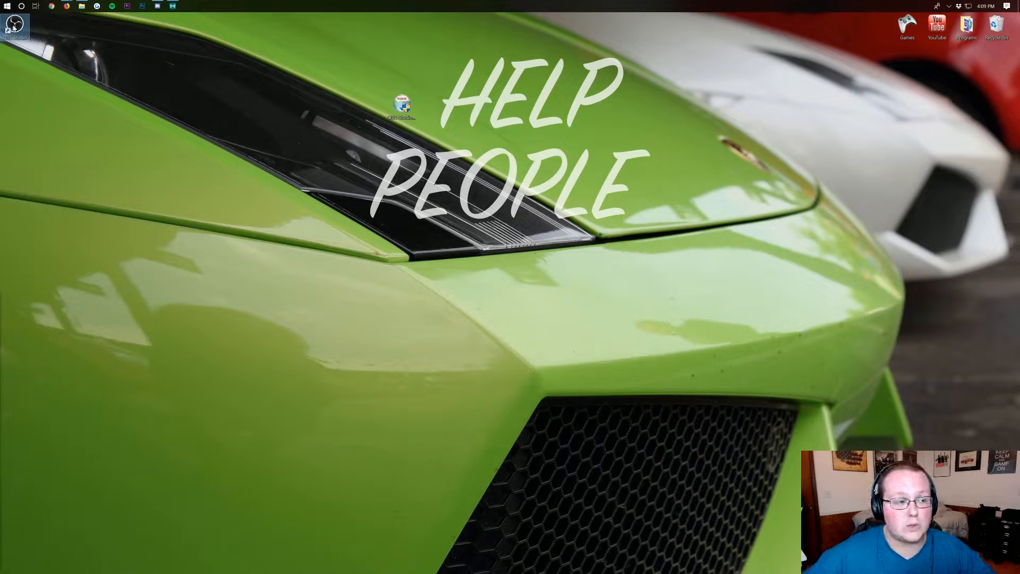
# Permanently delete the downloaded installer file from the desktop
pyautogui.doubleClick(14, 26)
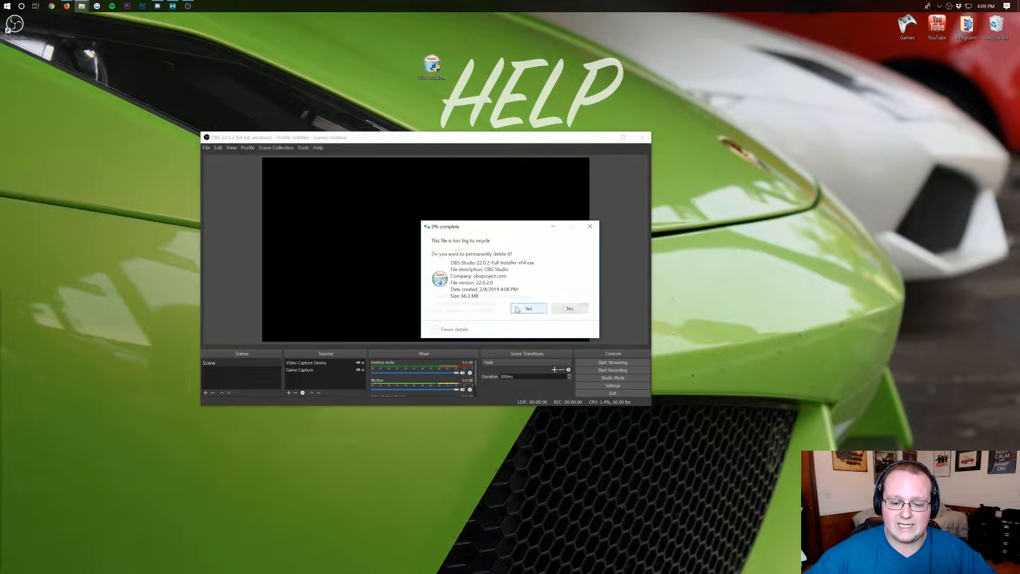
pyautogui.click(528, 308)
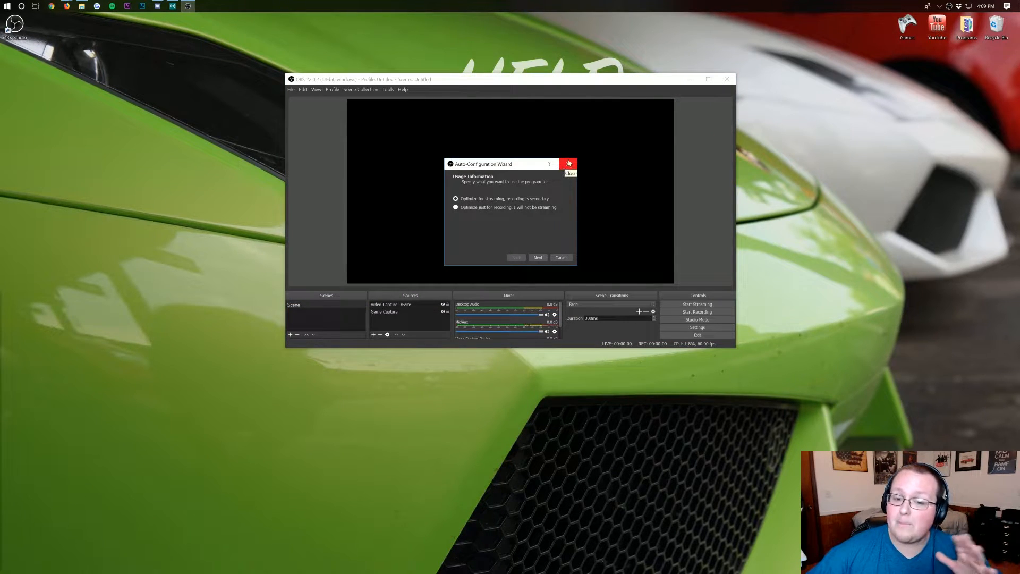
# Restart the Auto-Configuration Wizard from Tools and choose Optimize just for recording
pyautogui.click(387, 90)
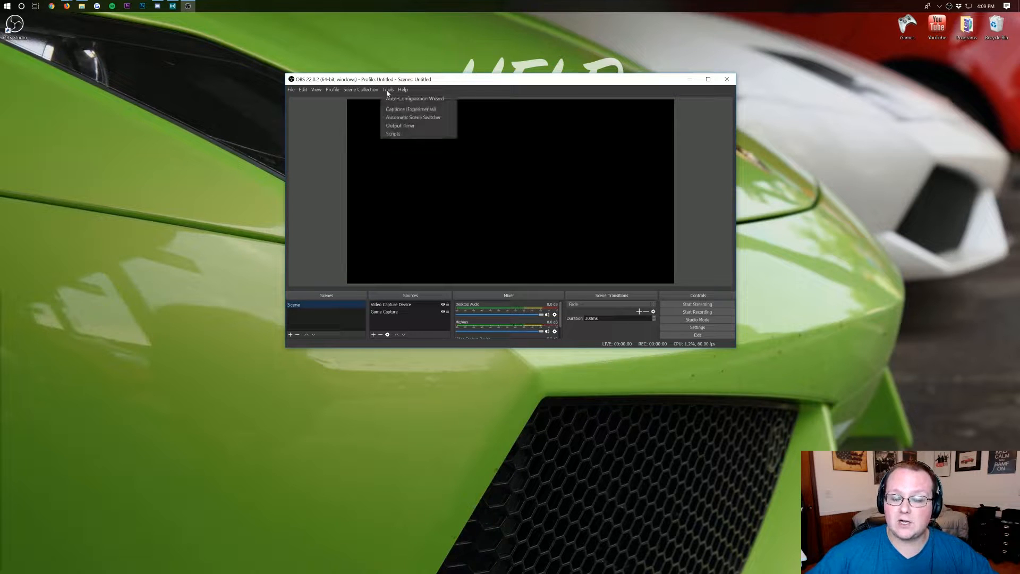
pyautogui.click(413, 98)
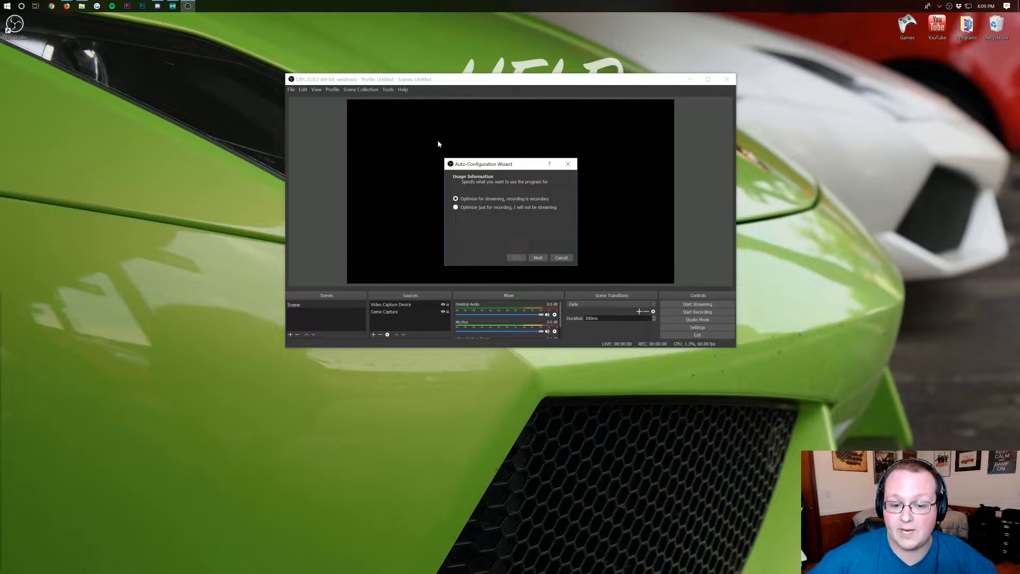
pyautogui.click(456, 207)
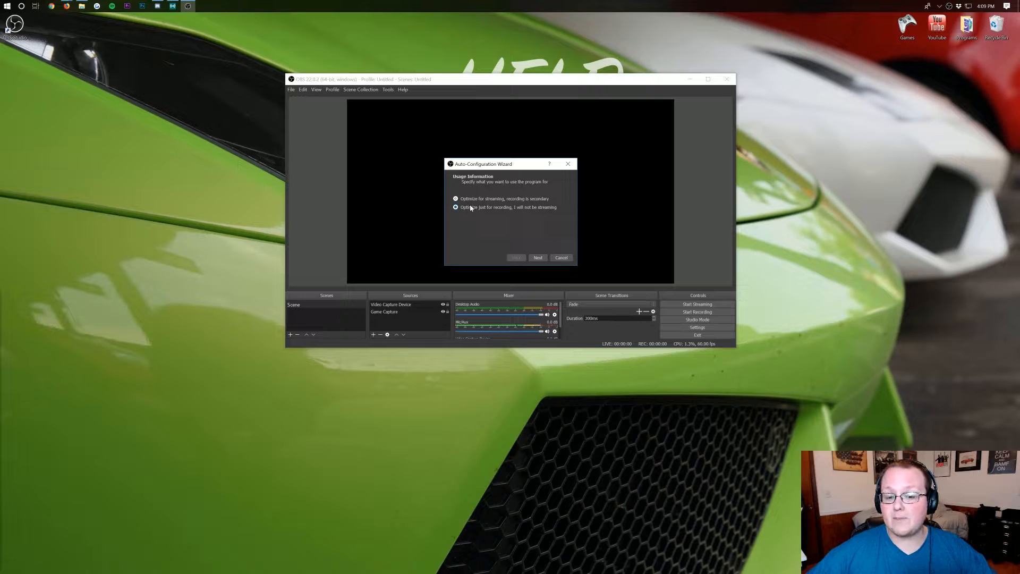
pyautogui.click(455, 208)
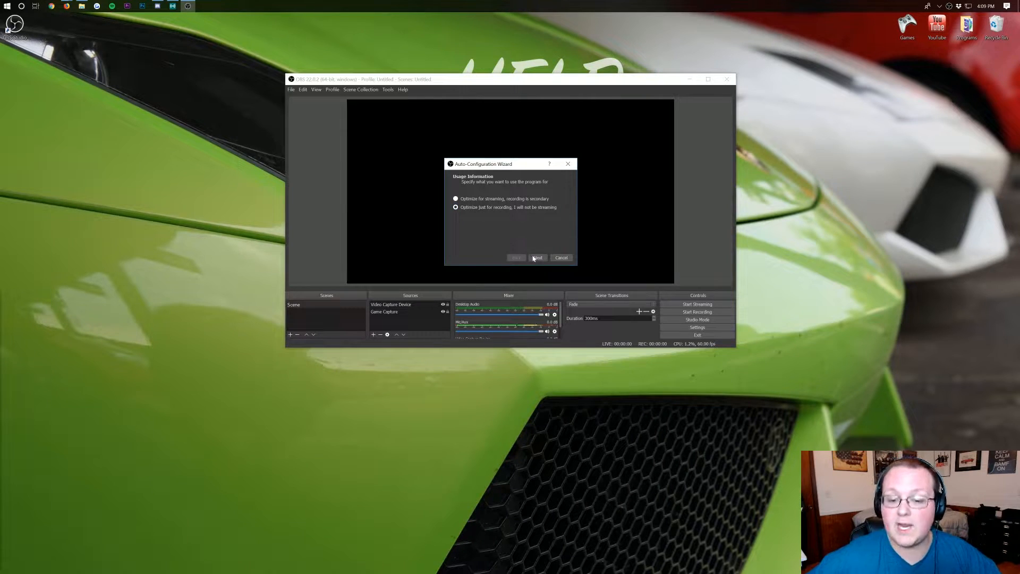
# Run the settings test and apply the recommended recording settings: NVENC, high quality, 1920x1080 at 60 FPS
pyautogui.click(538, 257)
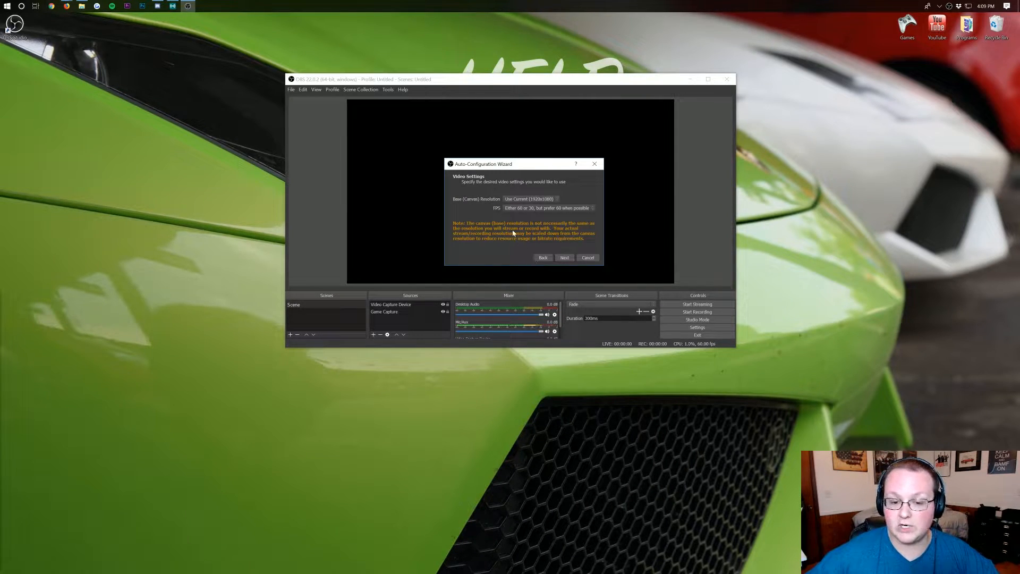
pyautogui.click(529, 198)
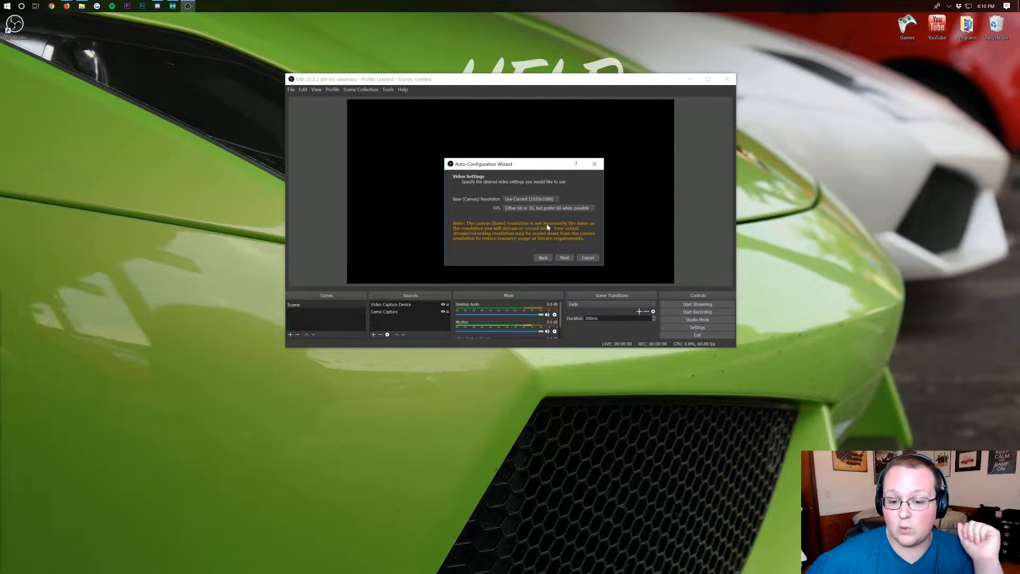
pyautogui.click(546, 207)
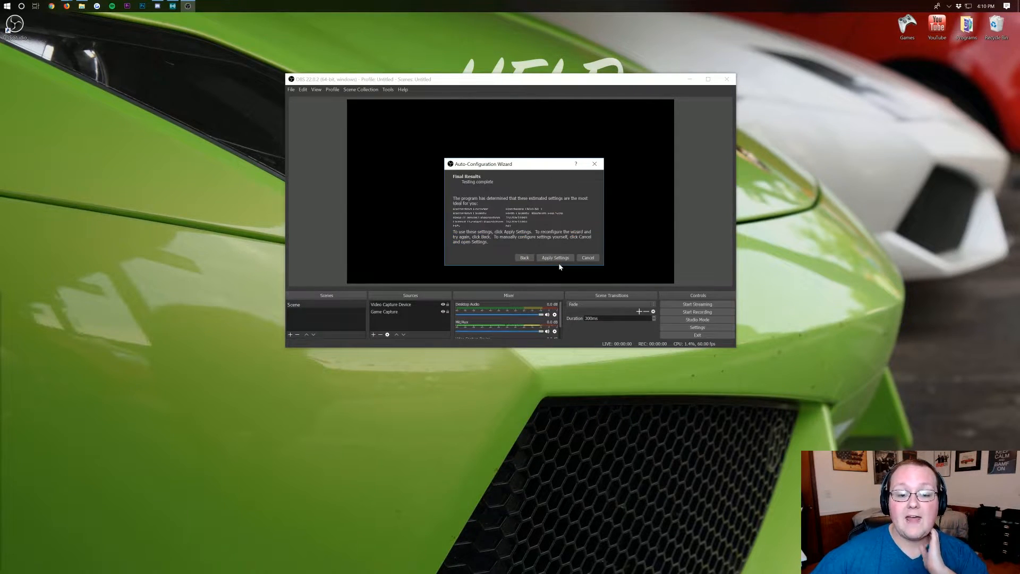
pyautogui.moveTo(512, 266)
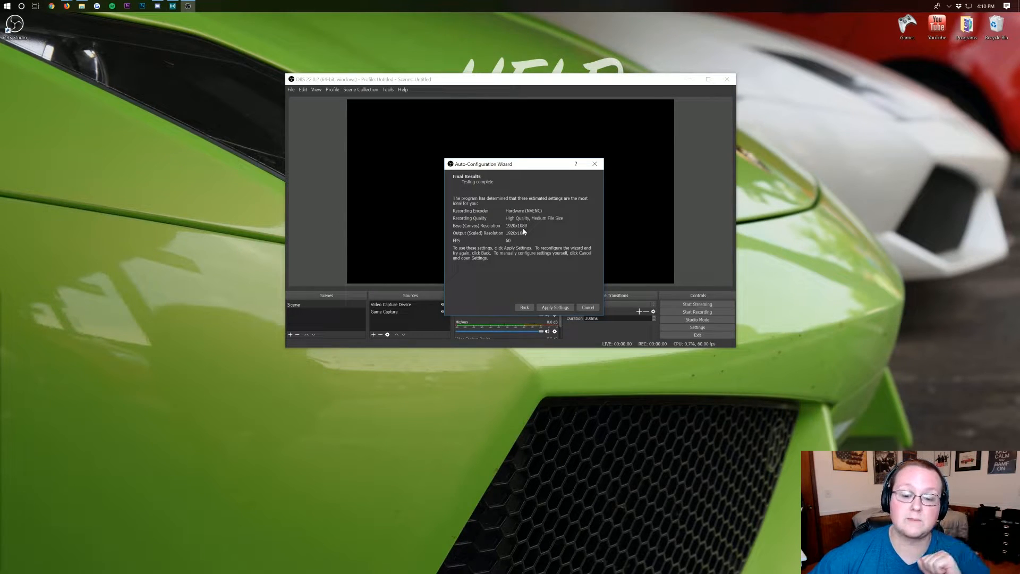
pyautogui.click(555, 307)
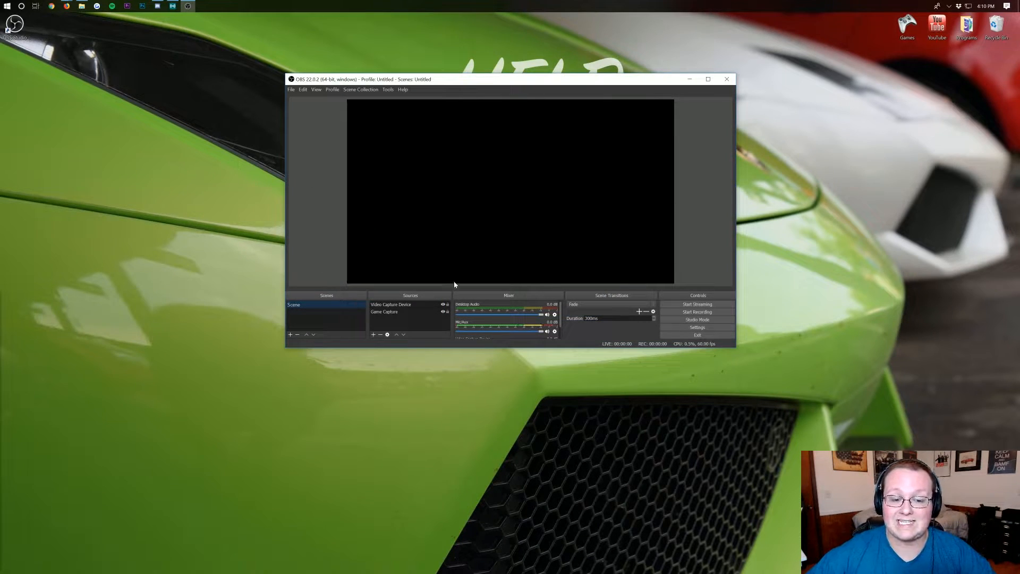
pyautogui.click(391, 305)
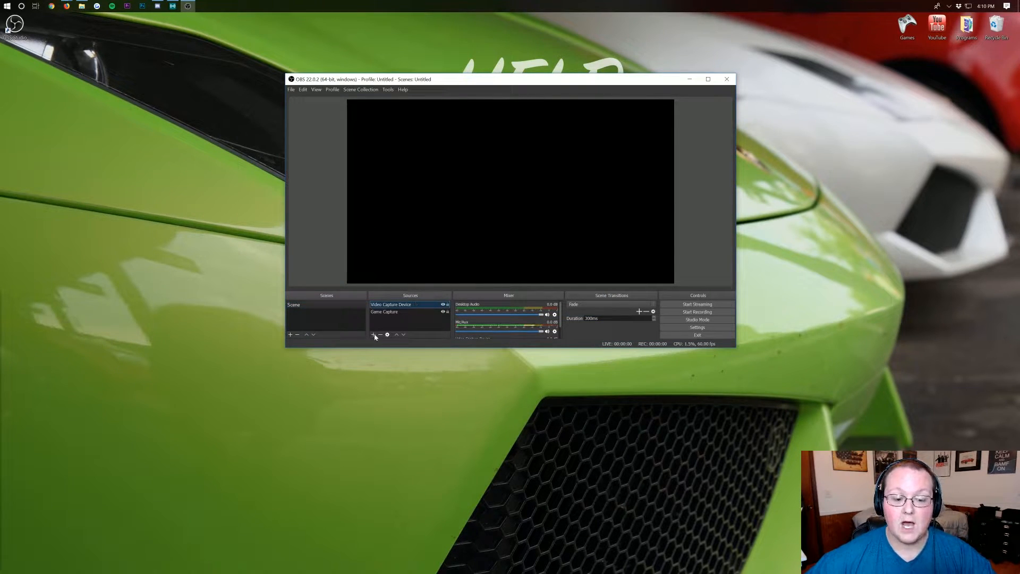
pyautogui.click(379, 335)
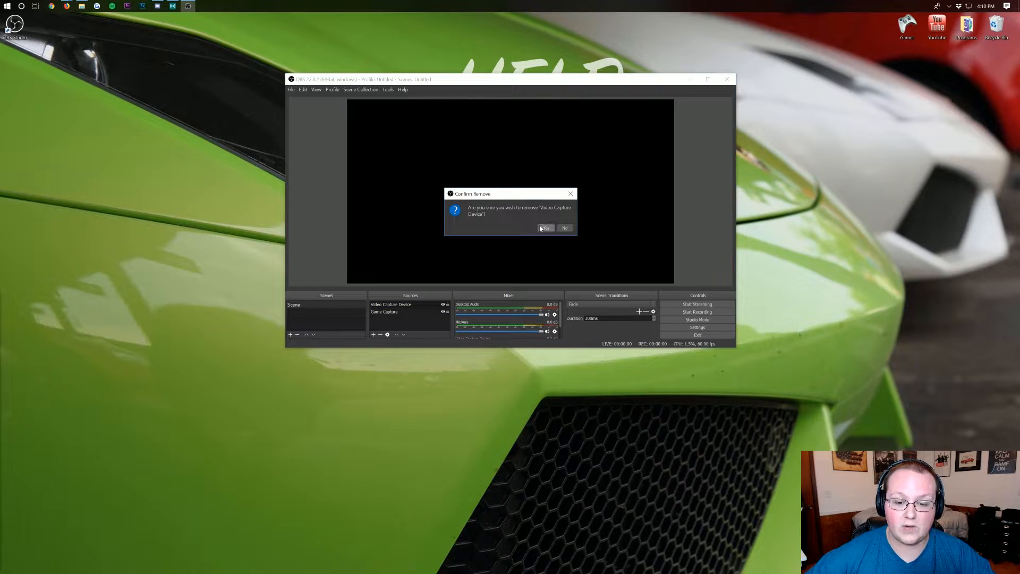
pyautogui.click(545, 227)
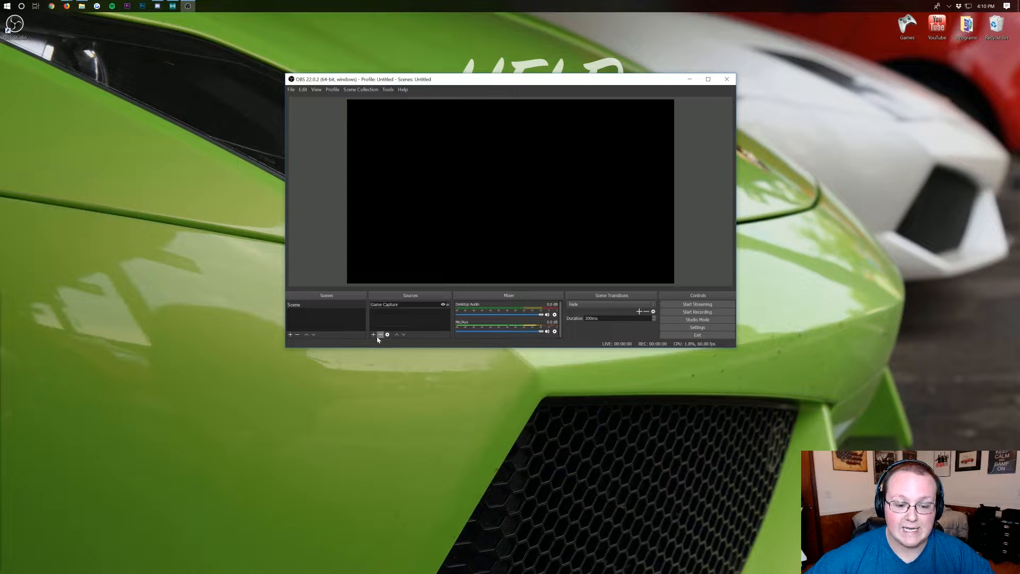
pyautogui.click(380, 334)
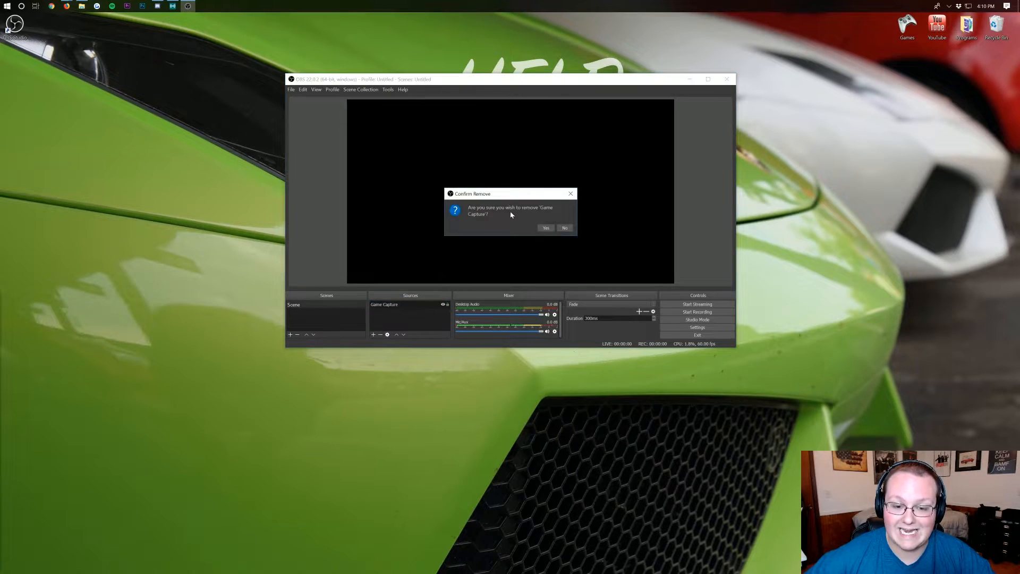
pyautogui.click(545, 227)
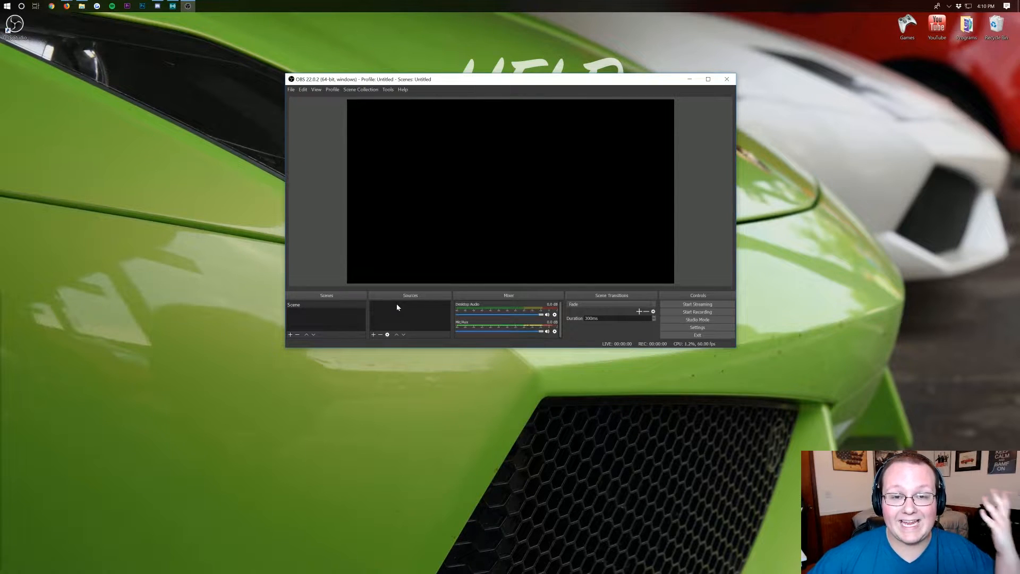
pyautogui.moveTo(383, 168)
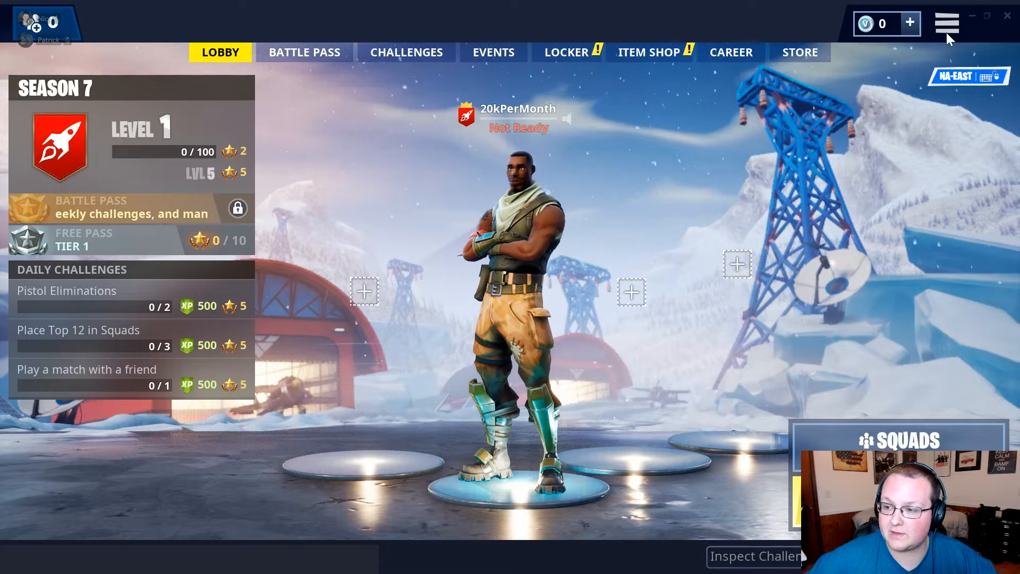
# From the lobby menu, enter Fortnite's Video settings and cycle Window Mode away from Fullscreen
pyautogui.click(945, 24)
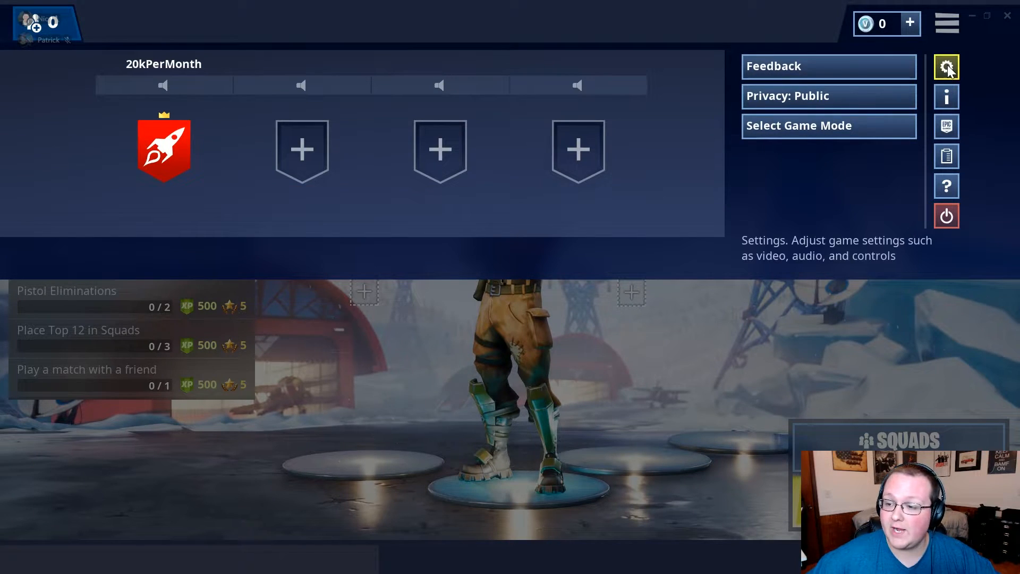
pyautogui.click(946, 66)
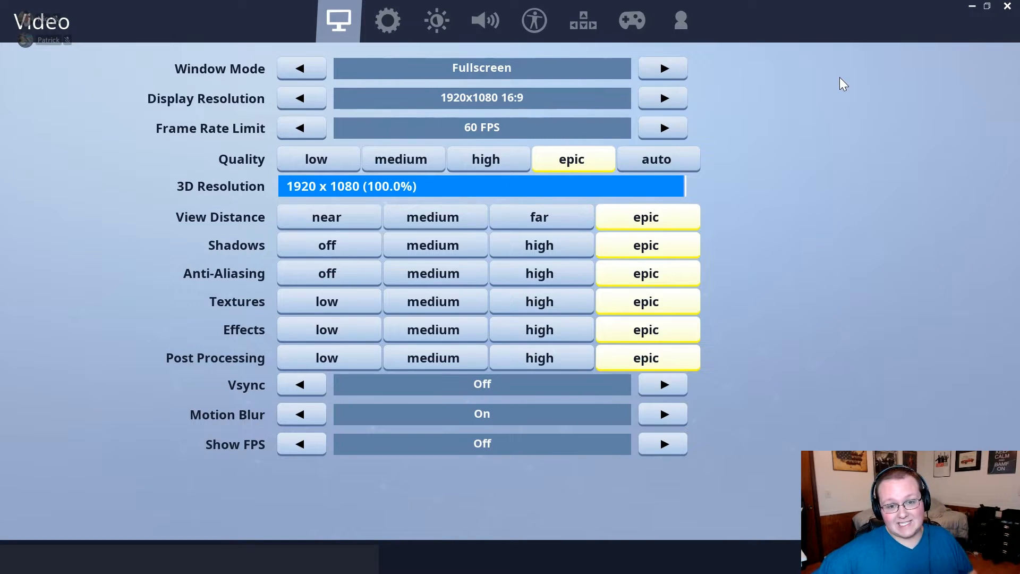
pyautogui.moveTo(836, 80)
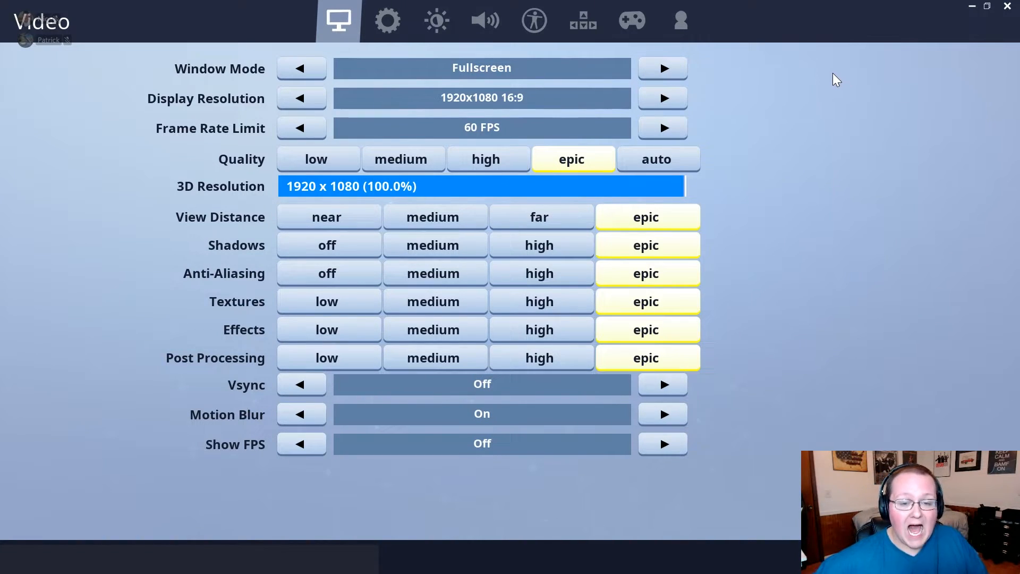
pyautogui.moveTo(661, 68)
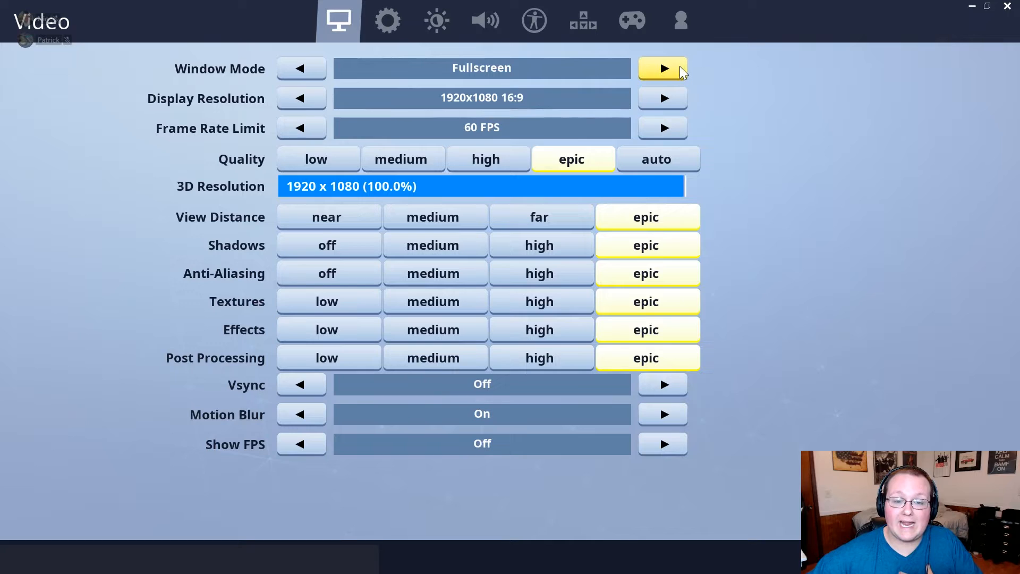
pyautogui.click(662, 68)
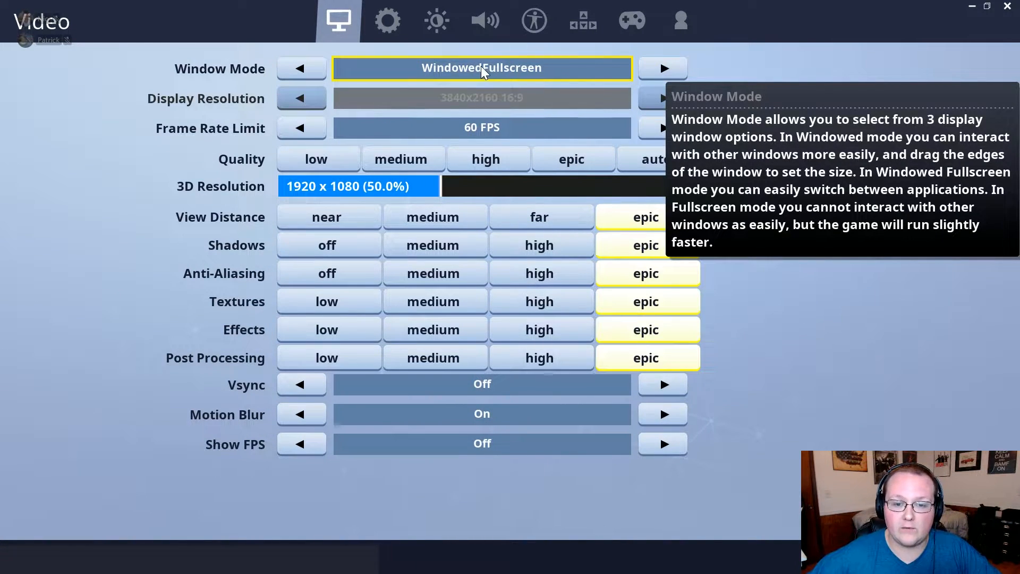
pyautogui.click(300, 68)
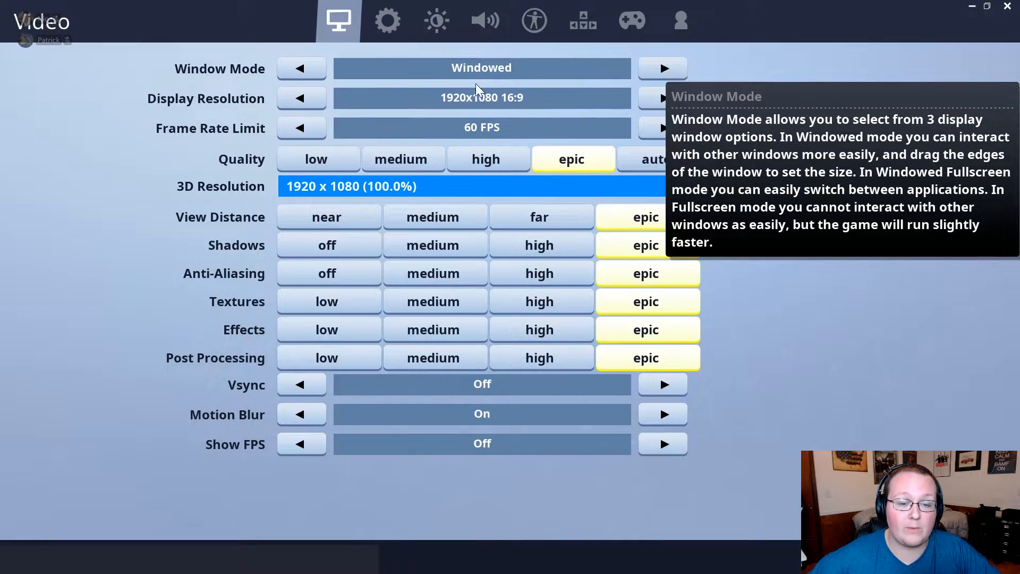
pyautogui.moveTo(301, 98)
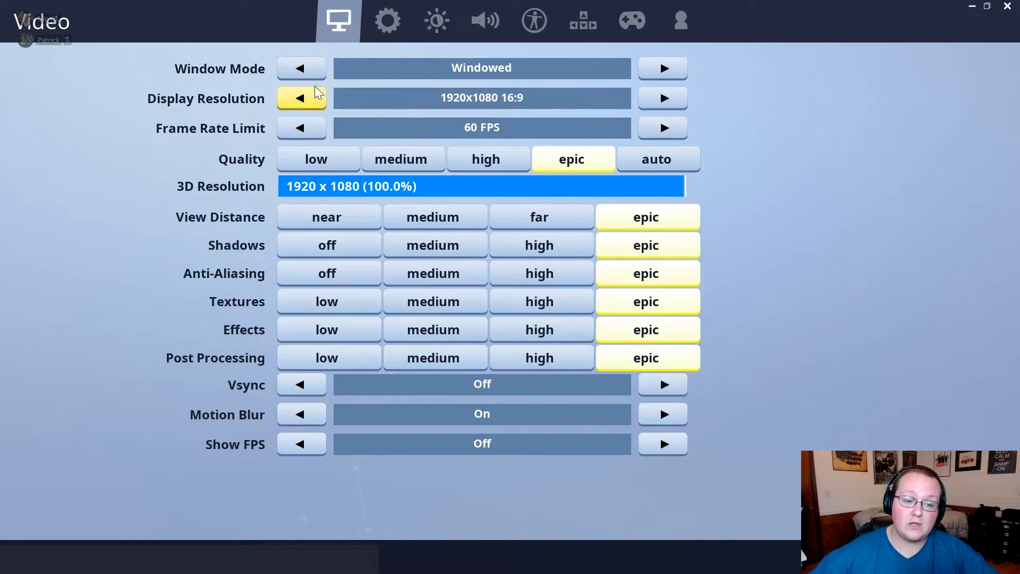
# Settle Window Mode on Windowed, keeping 1920x1080, 60 FPS and epic quality
pyautogui.click(661, 68)
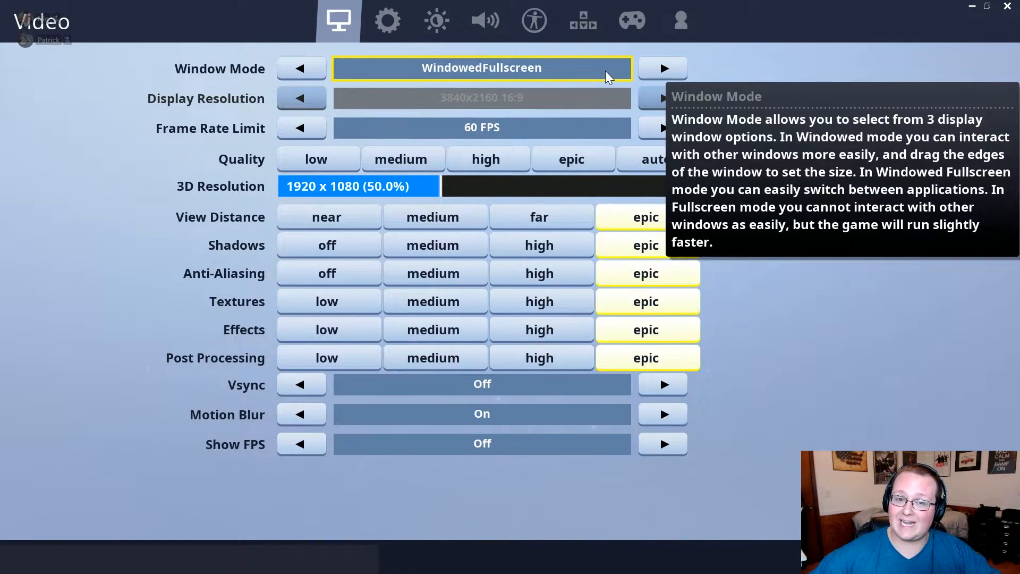
pyautogui.click(662, 68)
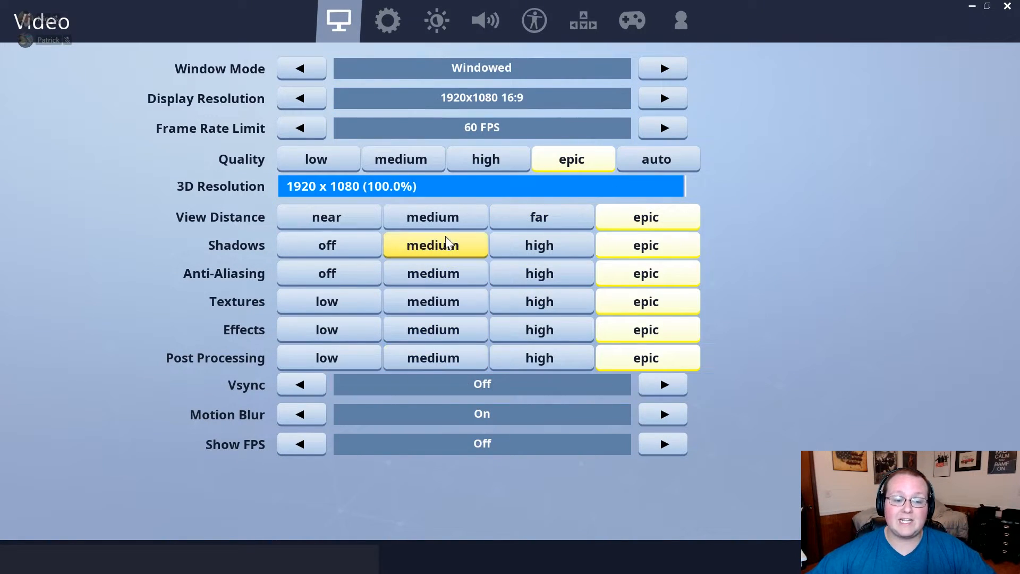
pyautogui.click(539, 216)
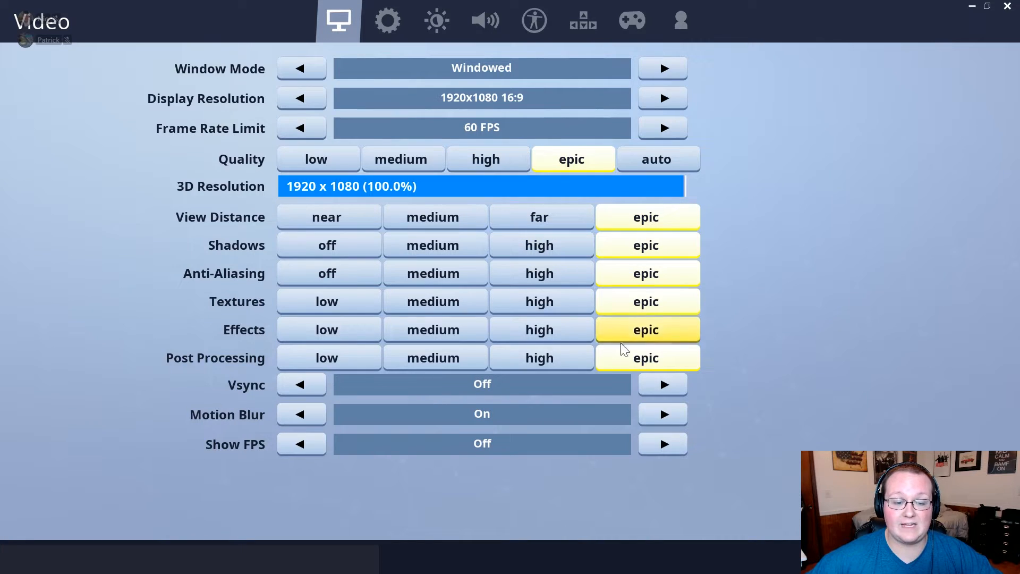
pyautogui.click(538, 245)
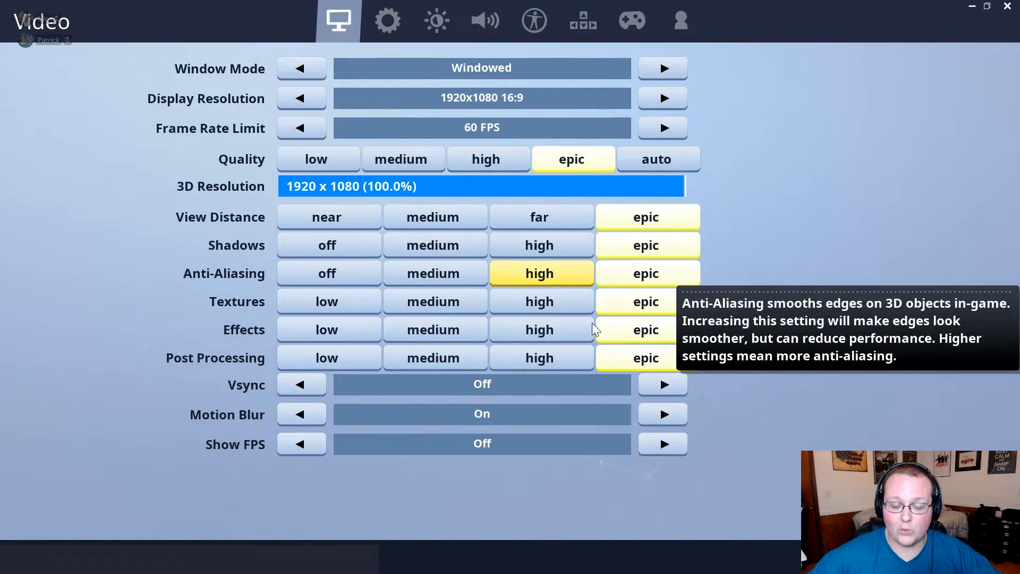
pyautogui.moveTo(293, 133)
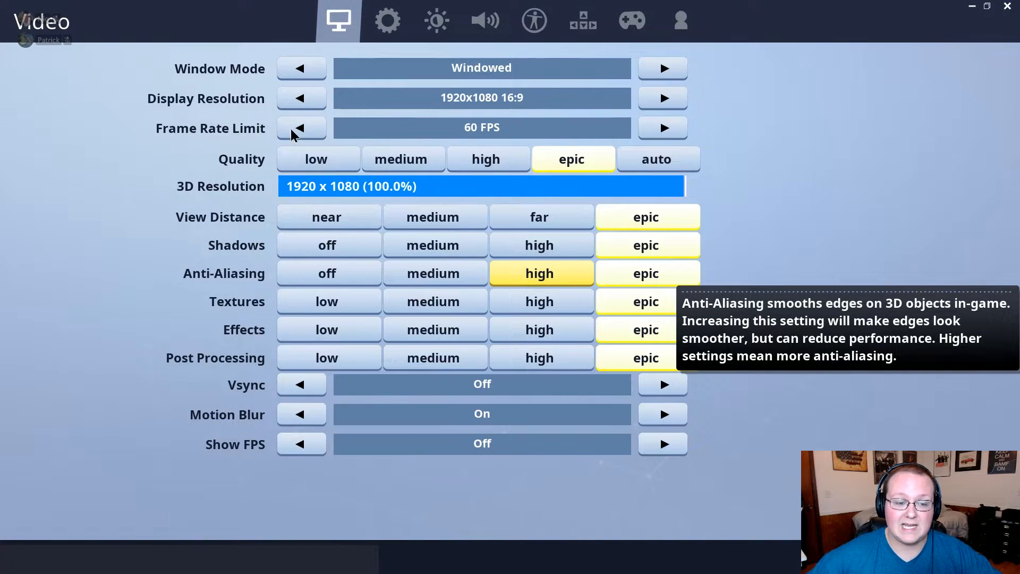
pyautogui.moveTo(578, 300)
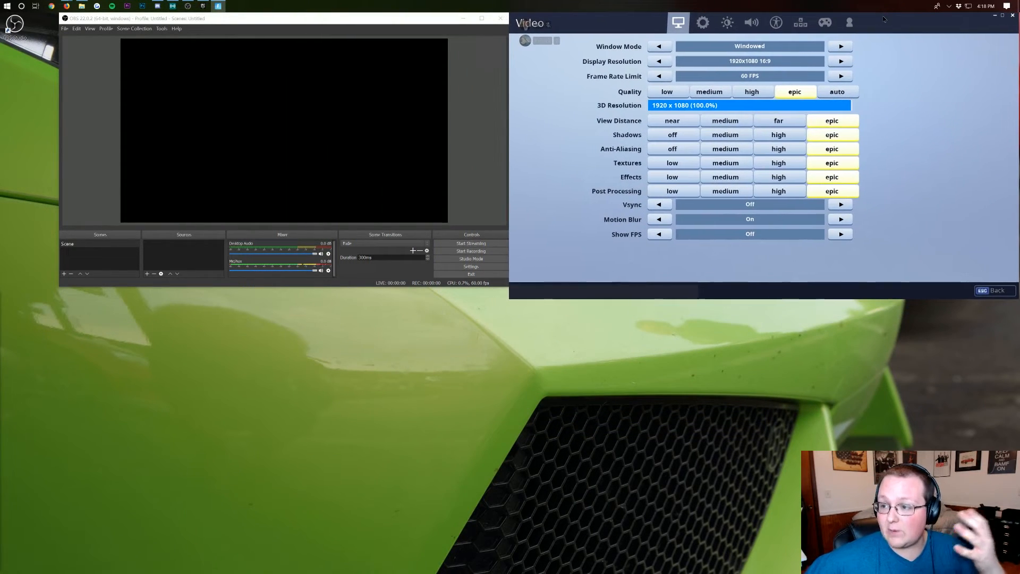
pyautogui.moveTo(877, 21)
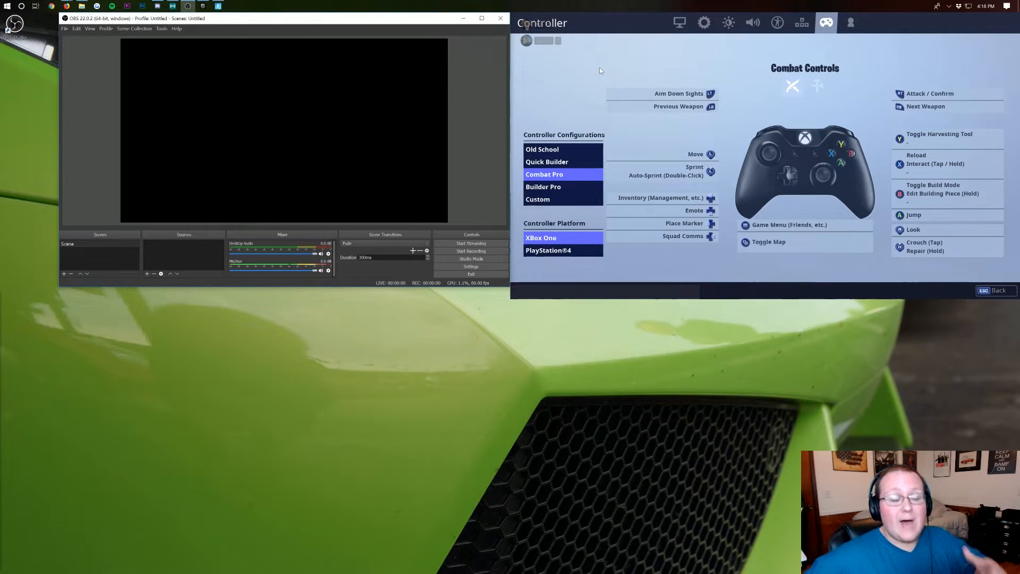
pyautogui.moveTo(489, 130)
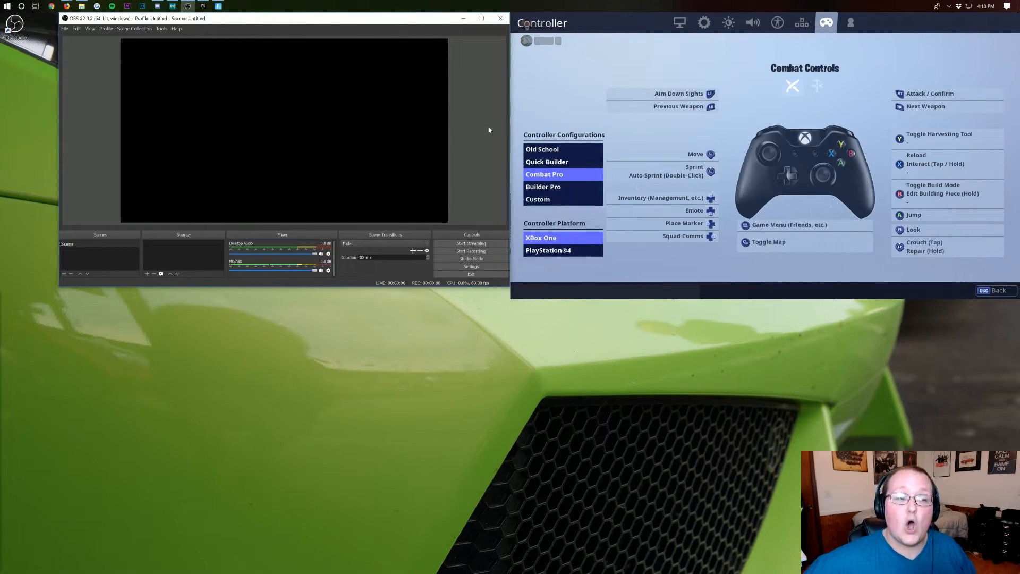
pyautogui.moveTo(489, 109)
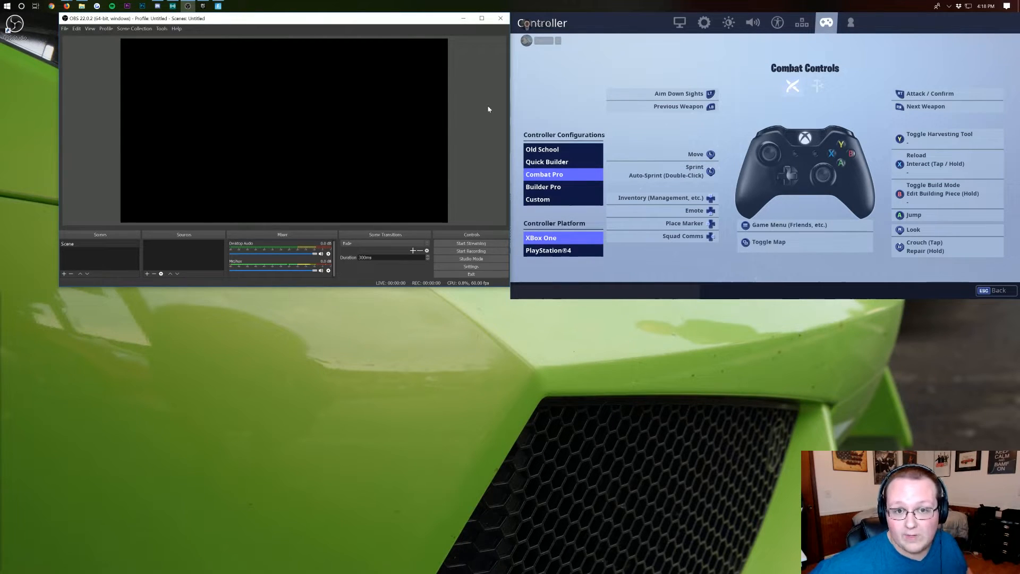
pyautogui.moveTo(506, 85)
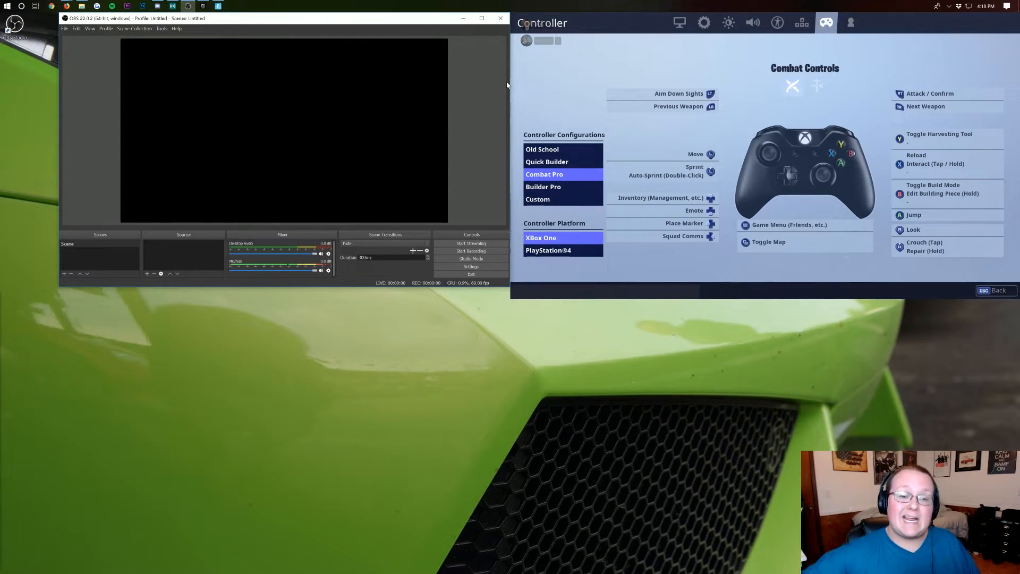
pyautogui.moveTo(444, 156)
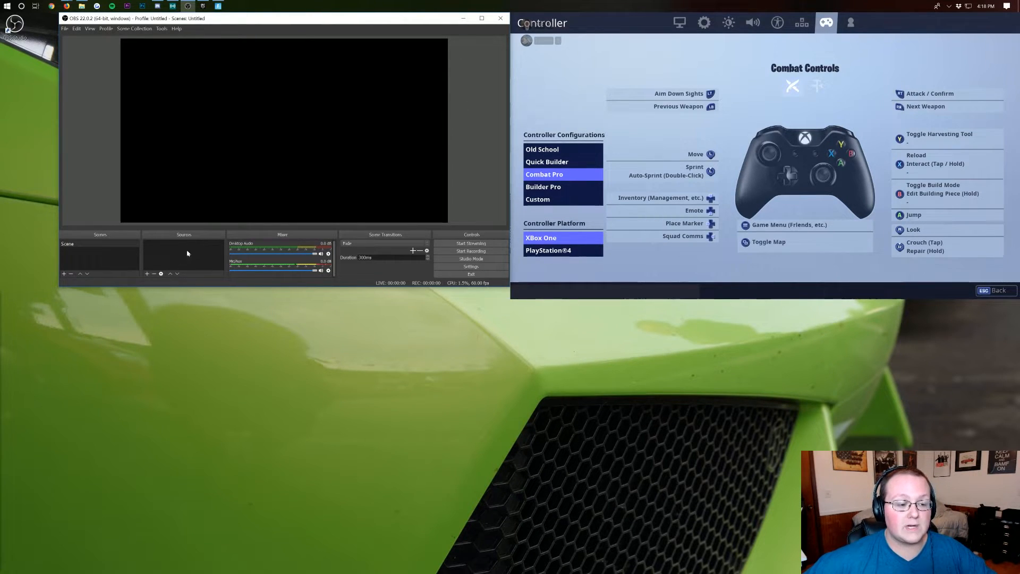
# Add a Game Capture source named Fortnite set to capture the Fortnite game window
pyautogui.click(146, 273)
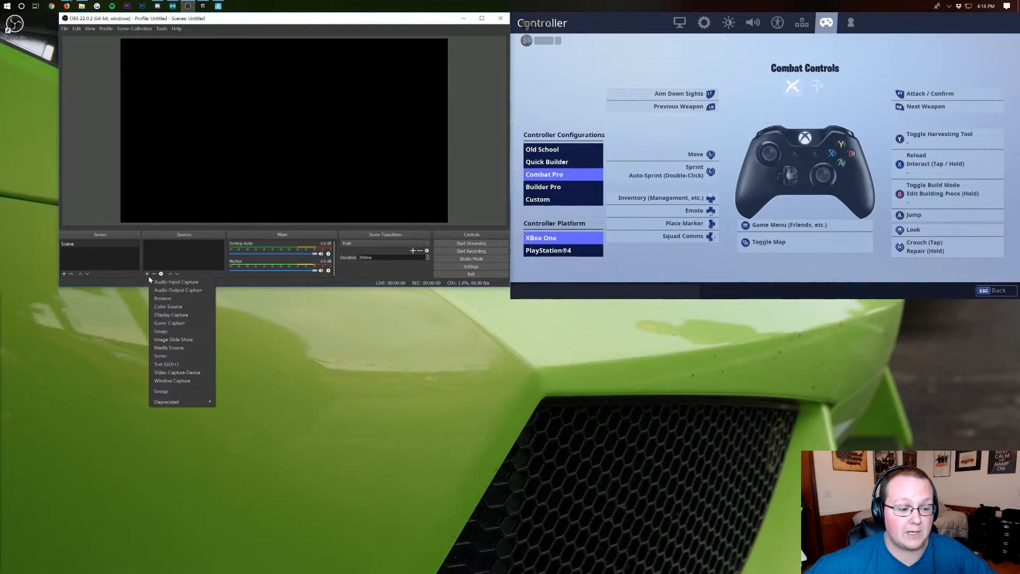
pyautogui.moveTo(169, 323)
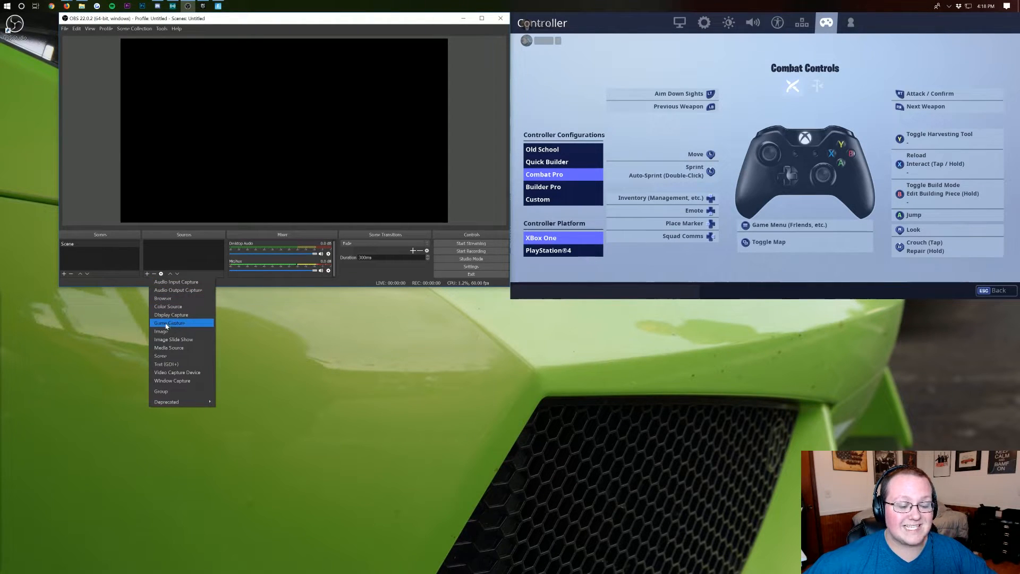
pyautogui.click(169, 323)
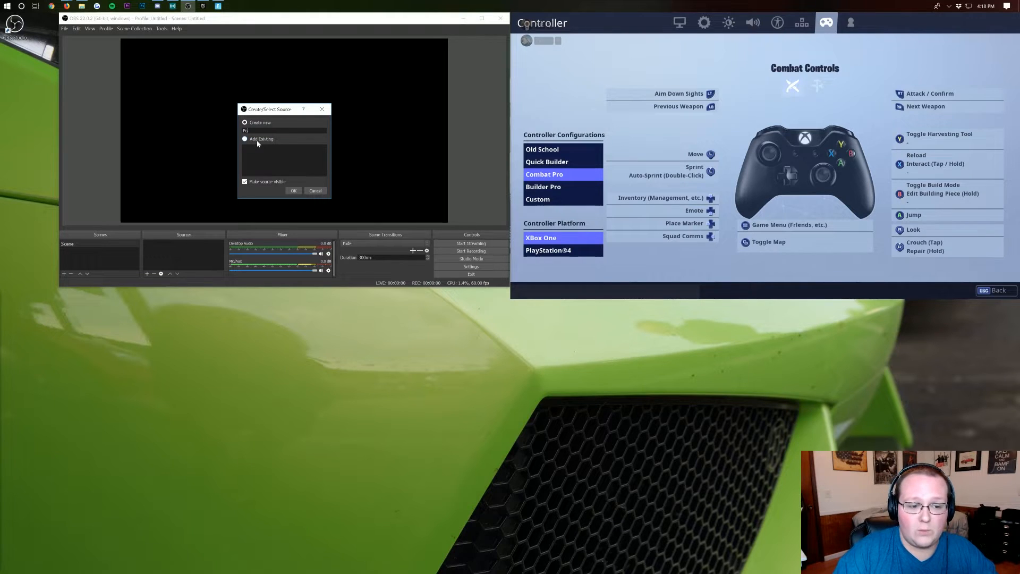
pyautogui.write('Fortnite')
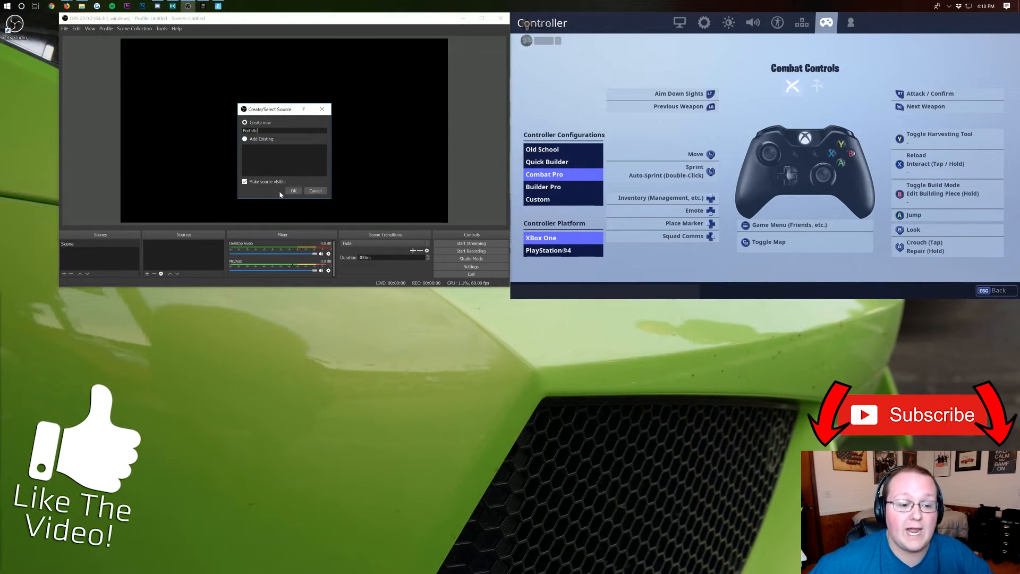
pyautogui.click(293, 190)
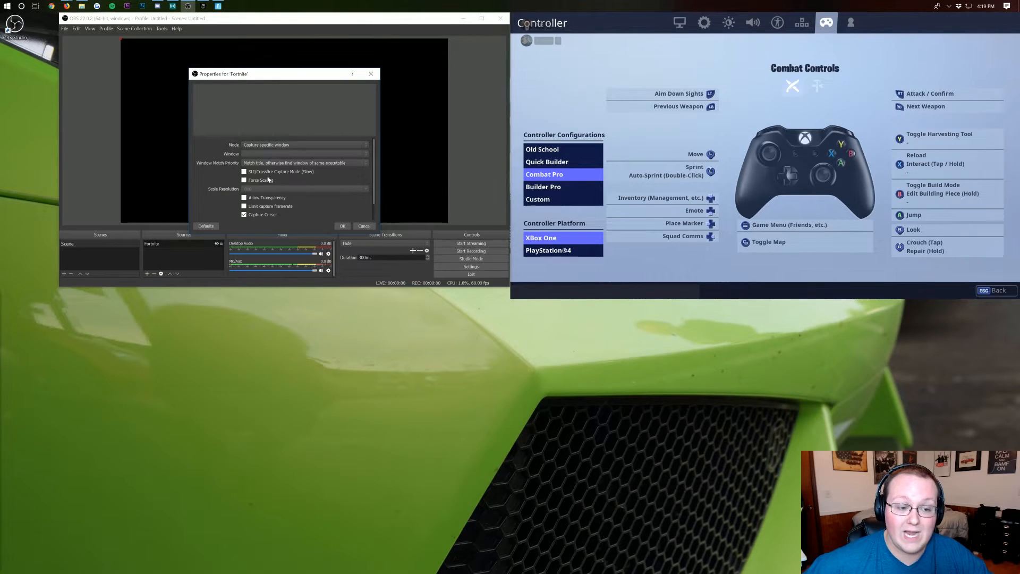
pyautogui.click(304, 152)
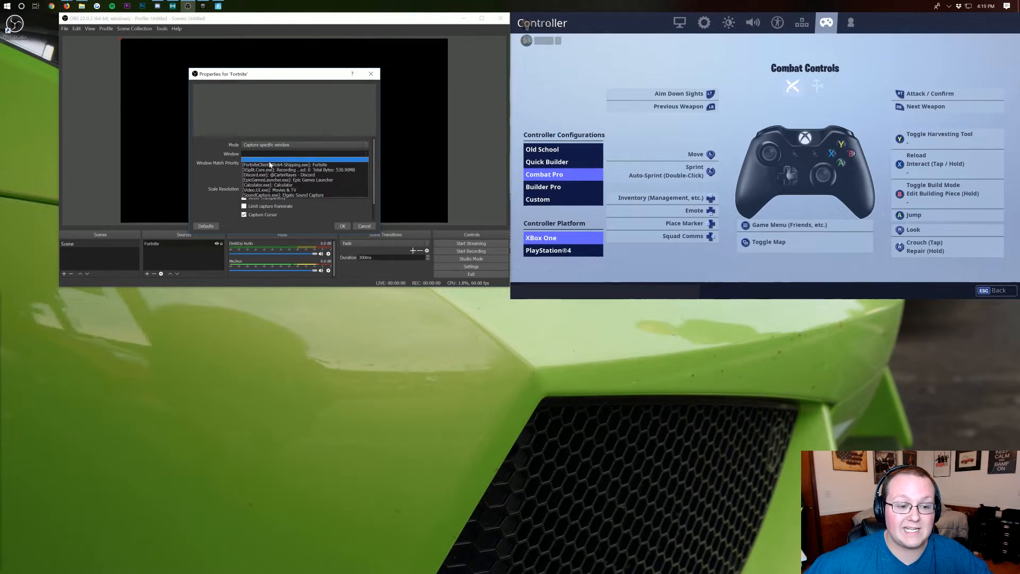
pyautogui.click(306, 164)
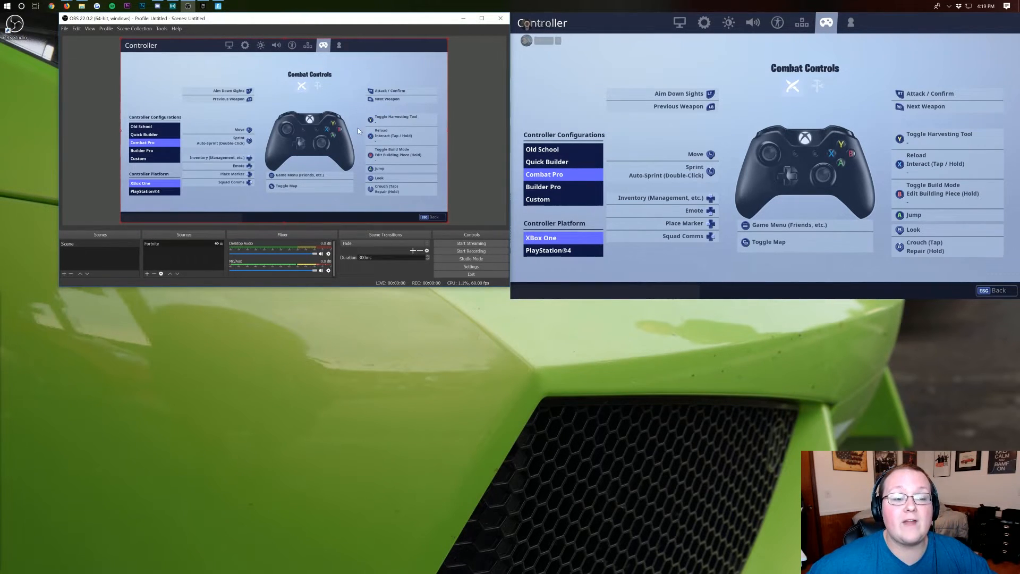
pyautogui.moveTo(448, 134)
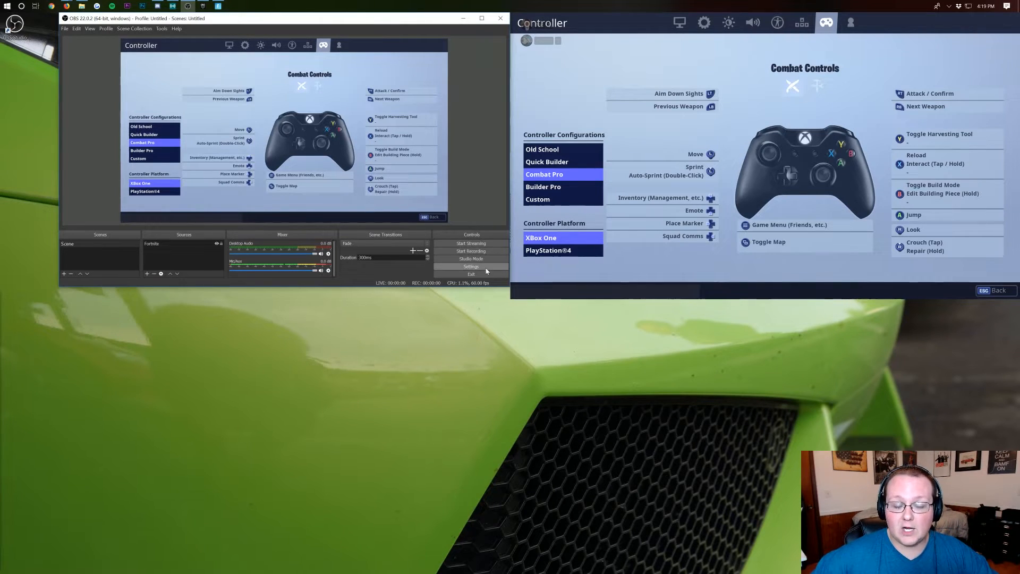
# Review the Audio settings' desktop audio device, then cancel out of Settings without saving
pyautogui.click(470, 266)
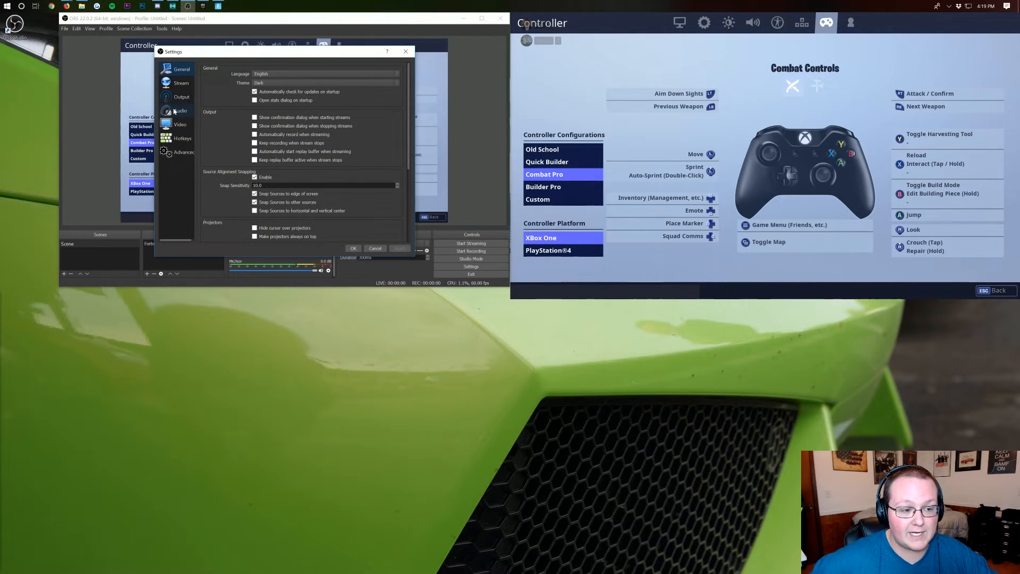
pyautogui.click(181, 110)
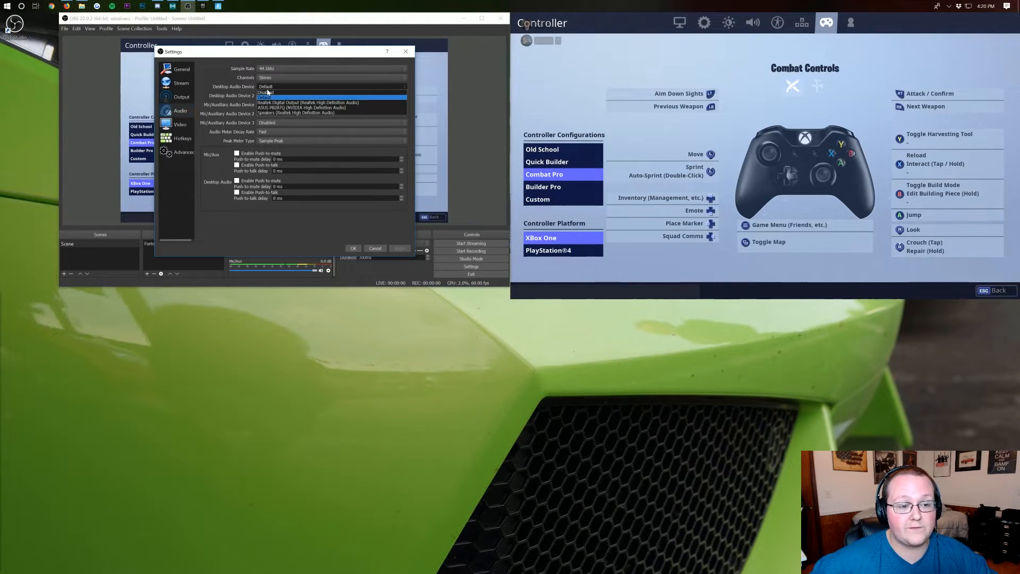
pyautogui.click(267, 94)
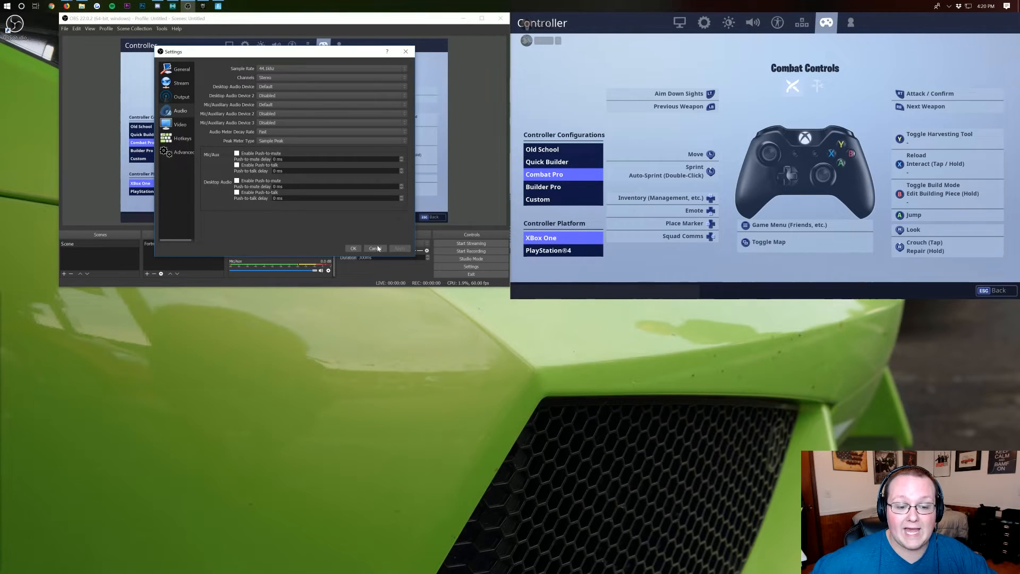
pyautogui.click(375, 248)
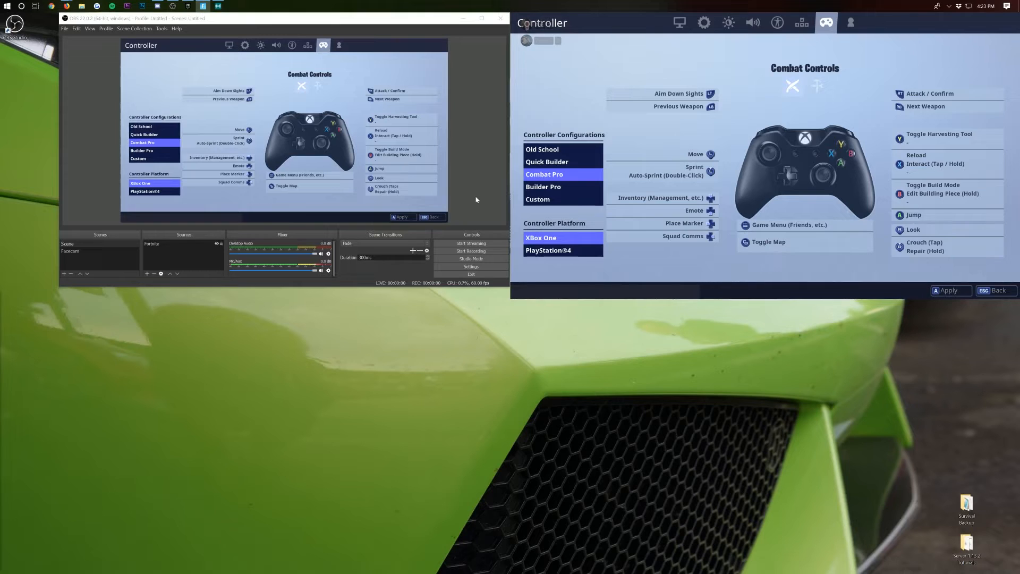
pyautogui.moveTo(459, 176)
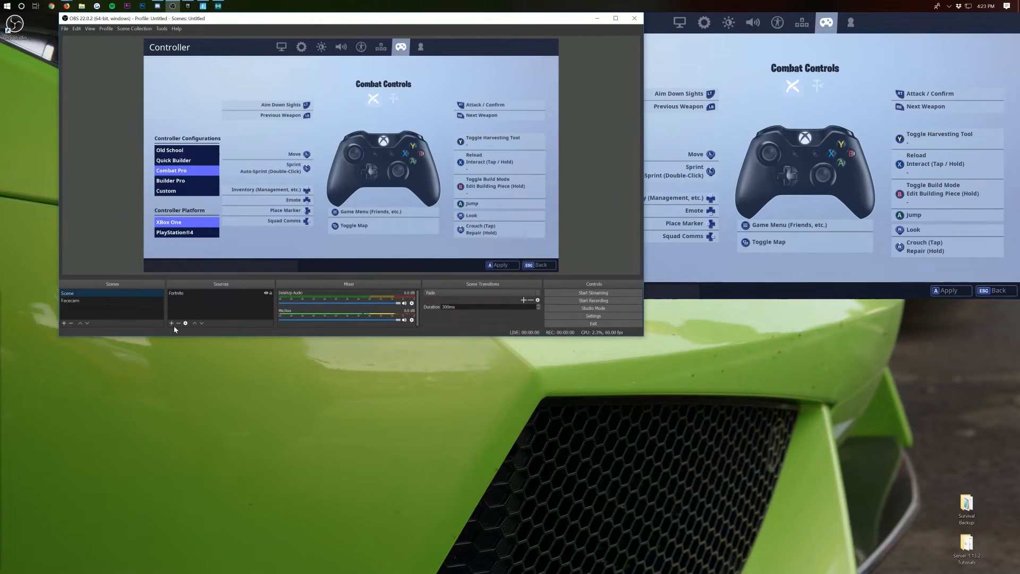
pyautogui.click(171, 323)
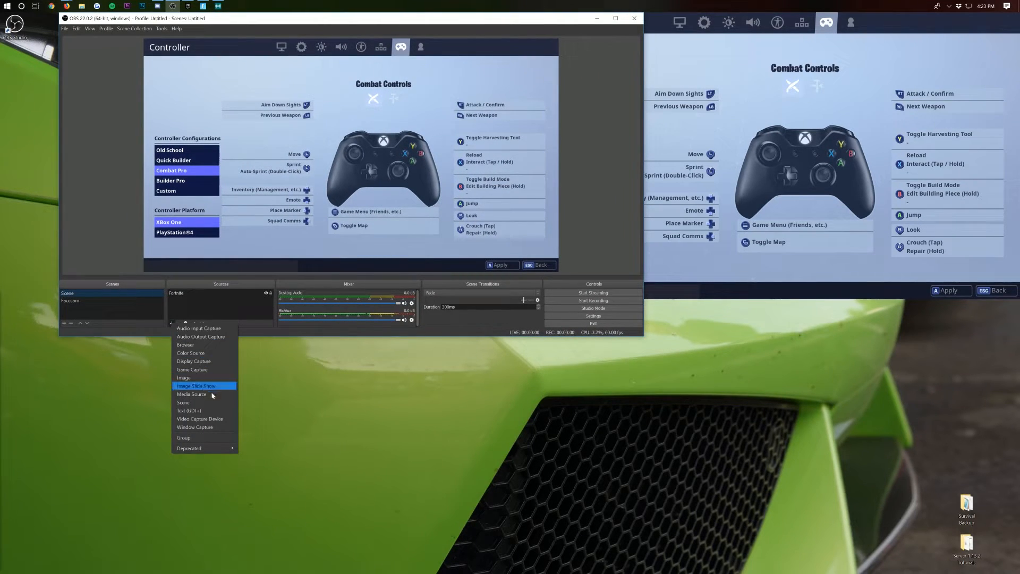
pyautogui.click(199, 419)
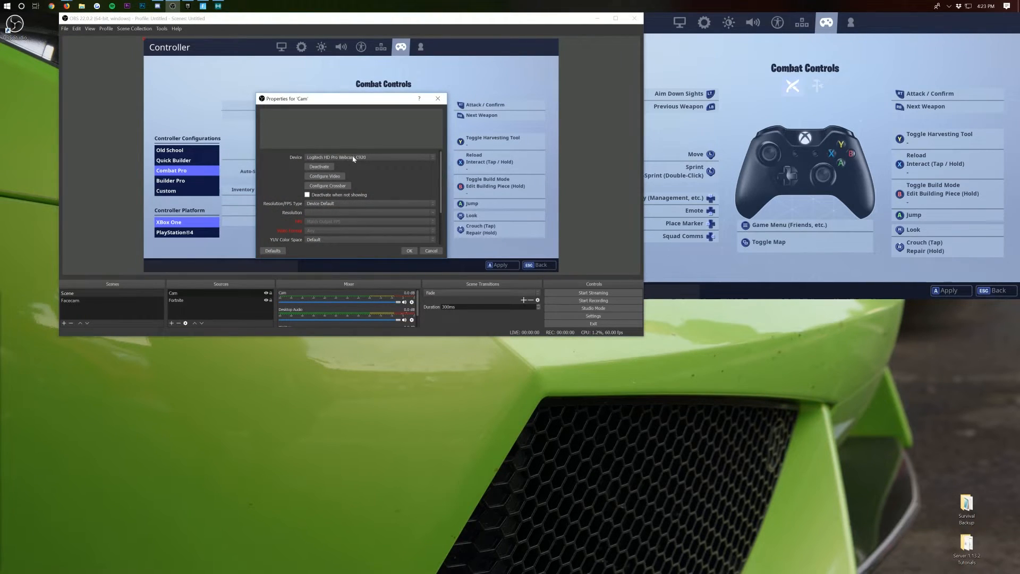
pyautogui.click(368, 157)
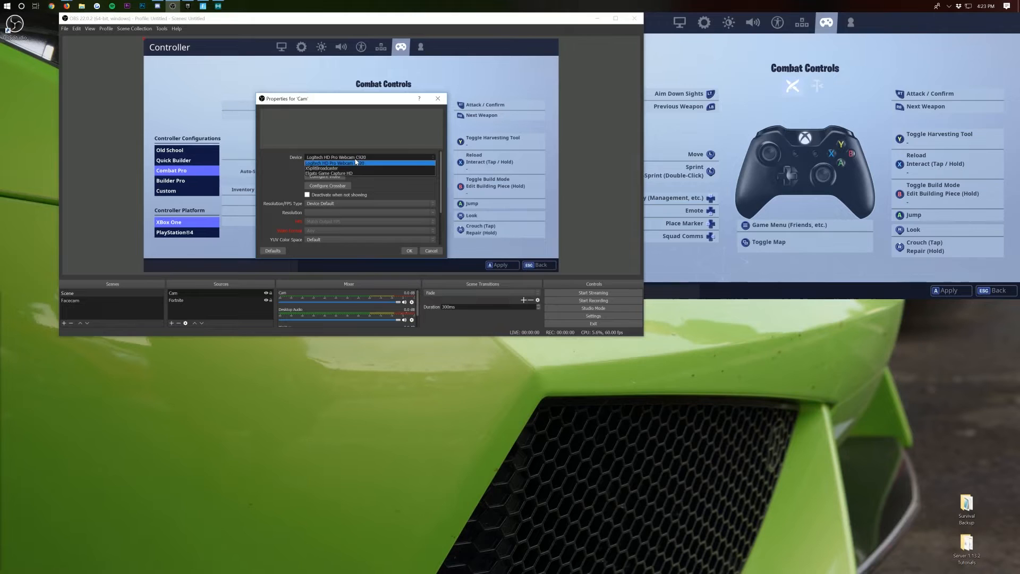
pyautogui.click(334, 163)
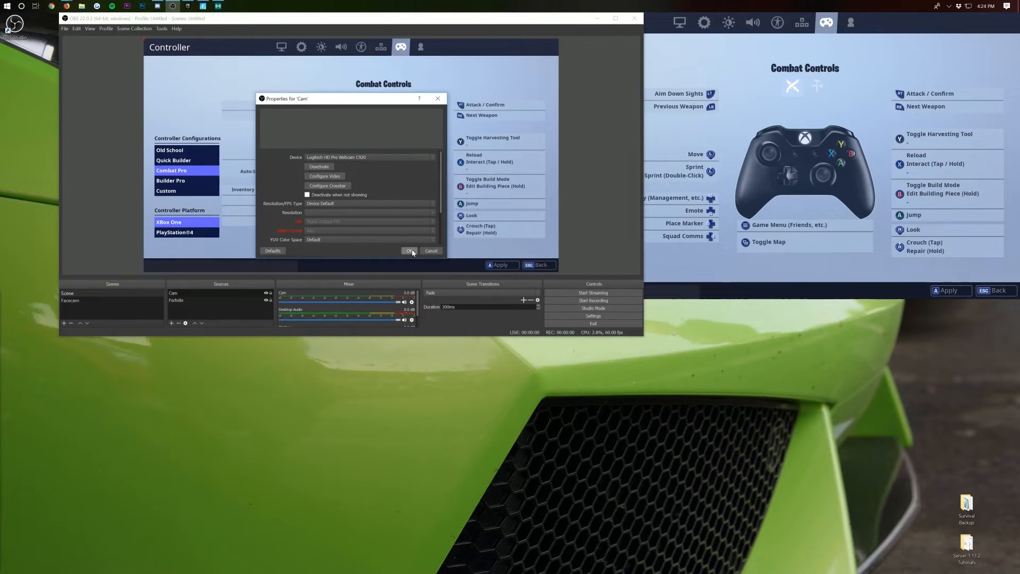
pyautogui.click(410, 250)
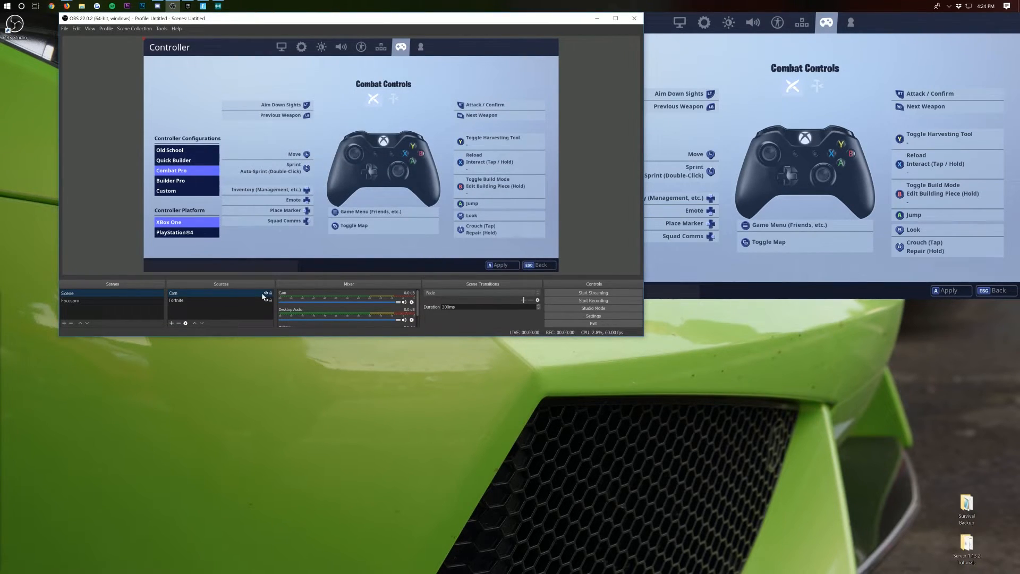
pyautogui.click(68, 293)
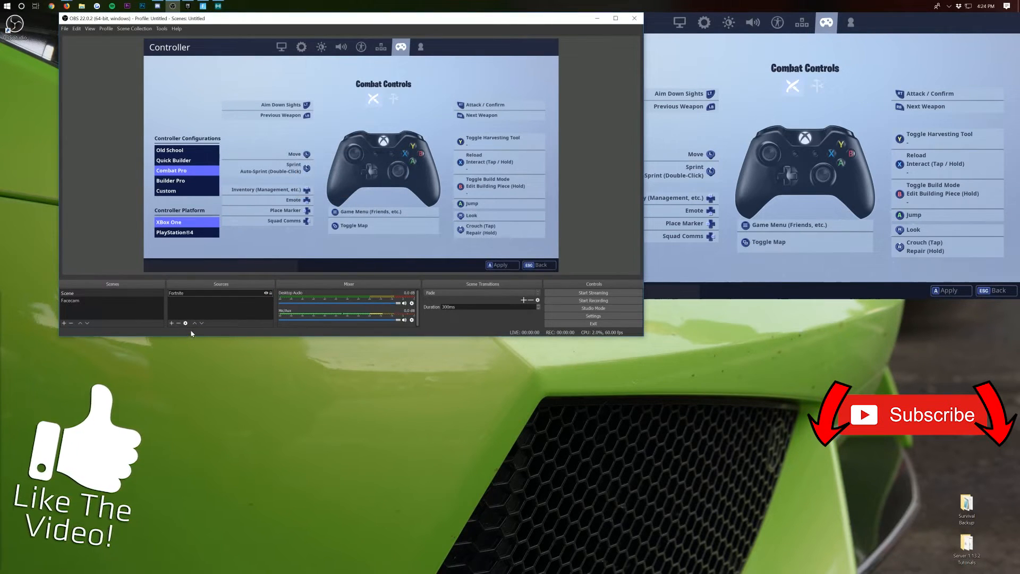
# Add the existing Video Capture Device webcam source above Fortnite and bring up its properties
pyautogui.click(170, 323)
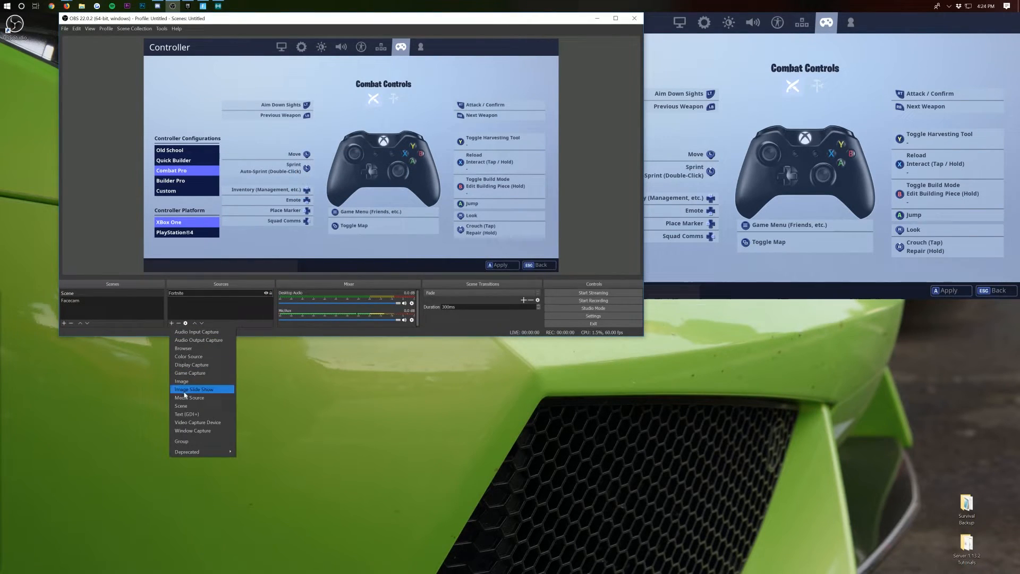
pyautogui.click(197, 422)
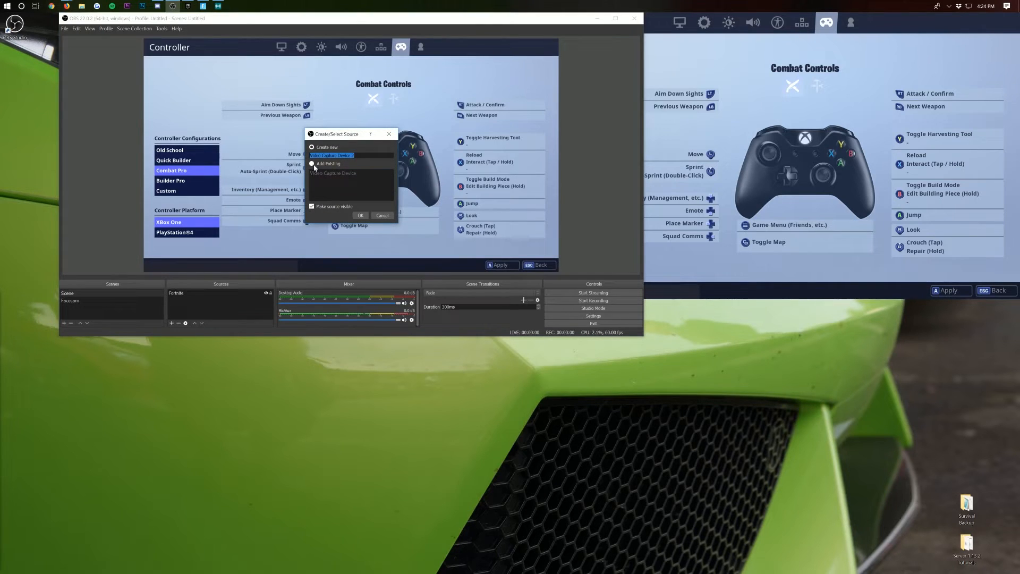
pyautogui.click(313, 163)
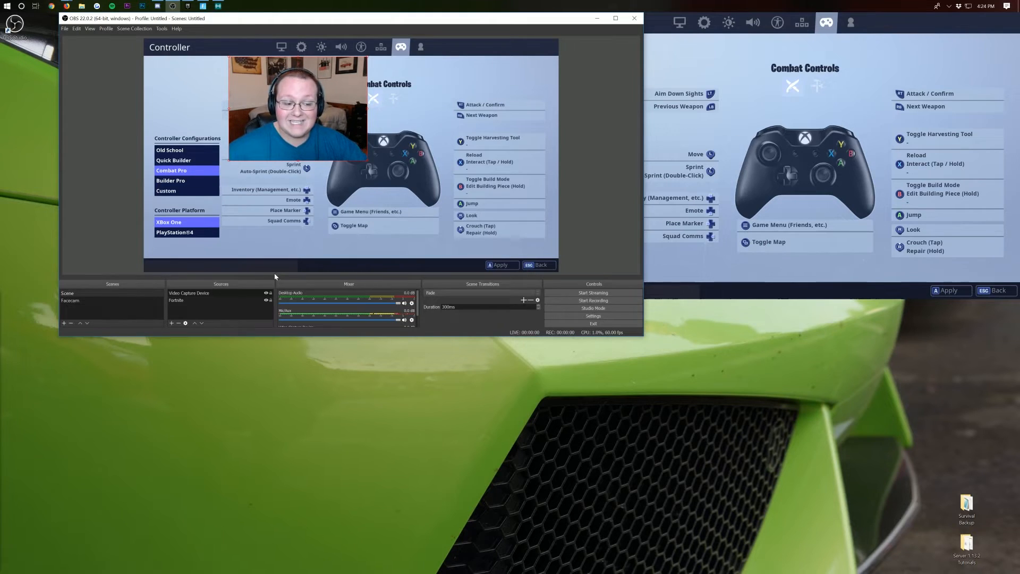
pyautogui.click(189, 293)
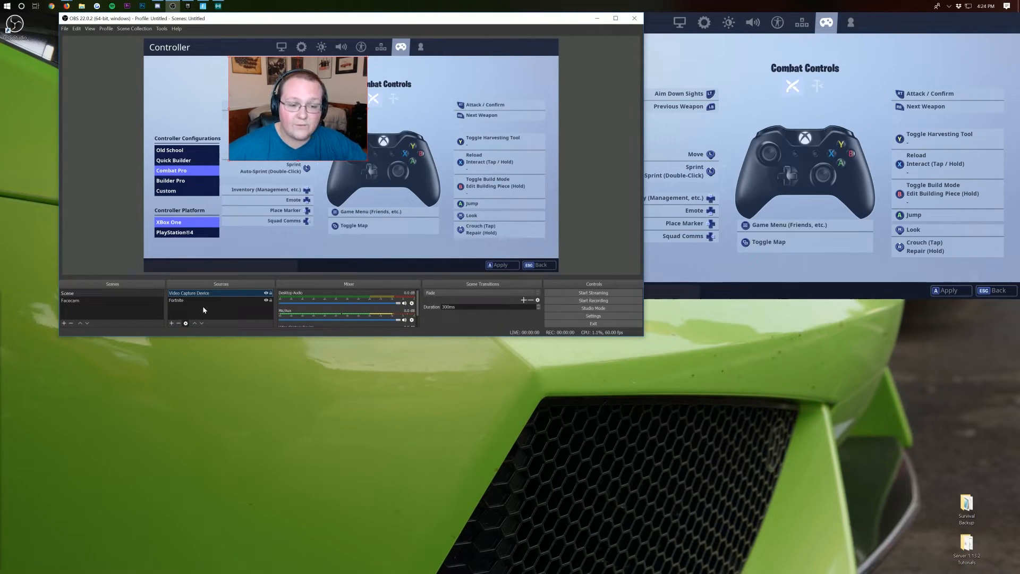
pyautogui.doubleClick(190, 293)
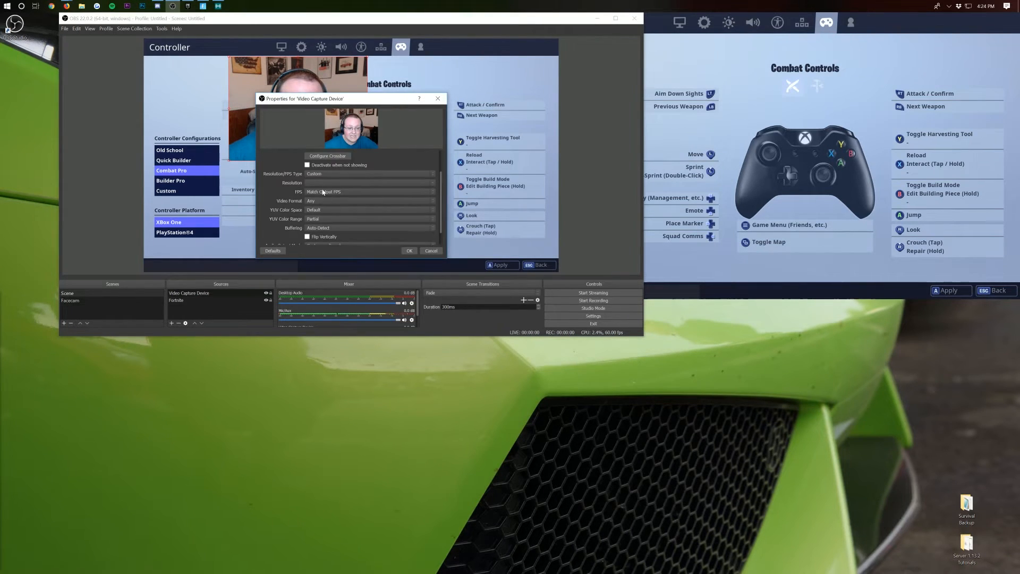
# Set the webcam's Resolution/FPS Type to Device Default, confirm, and toggle the source's visibility
pyautogui.click(370, 173)
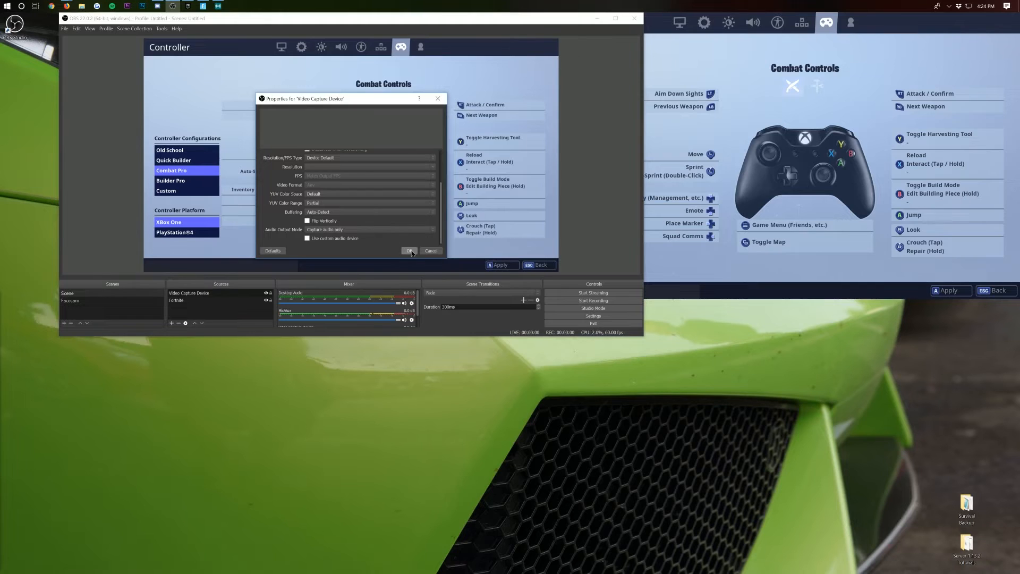
pyautogui.click(409, 250)
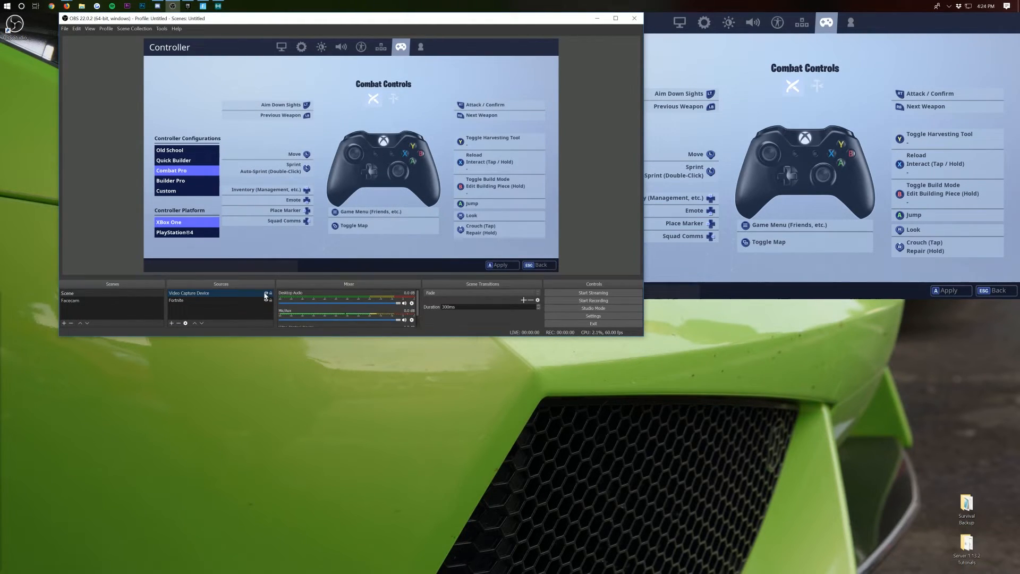
pyautogui.click(189, 293)
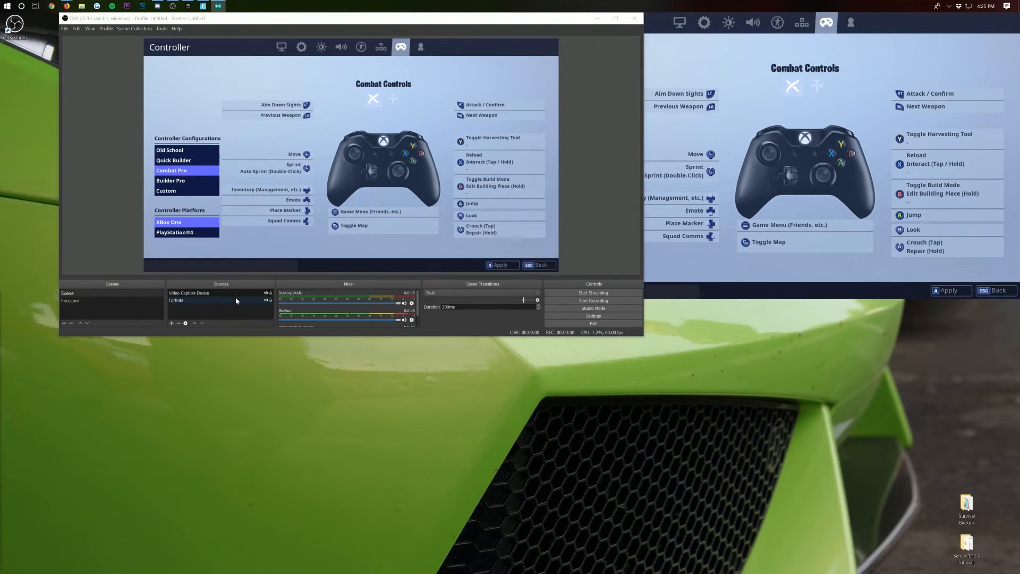
pyautogui.click(189, 293)
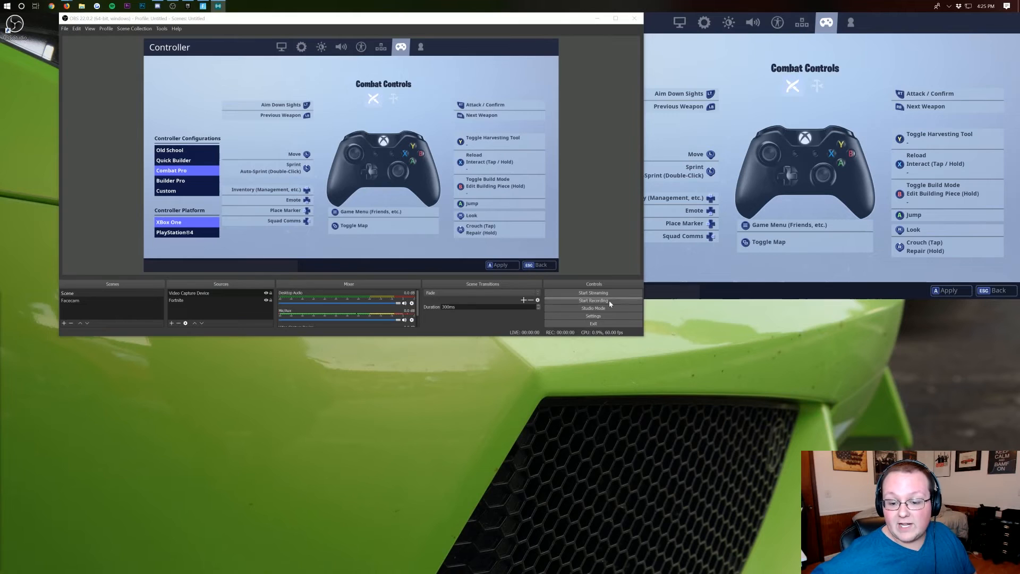
# Start a test recording and glance at the Output settings, cancelling without changes
pyautogui.click(593, 300)
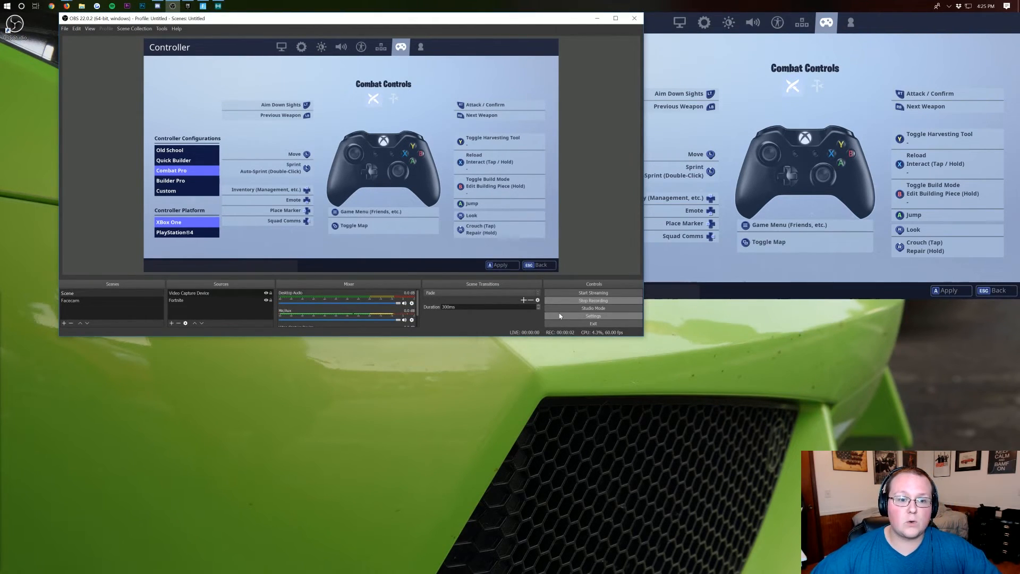
pyautogui.click(592, 315)
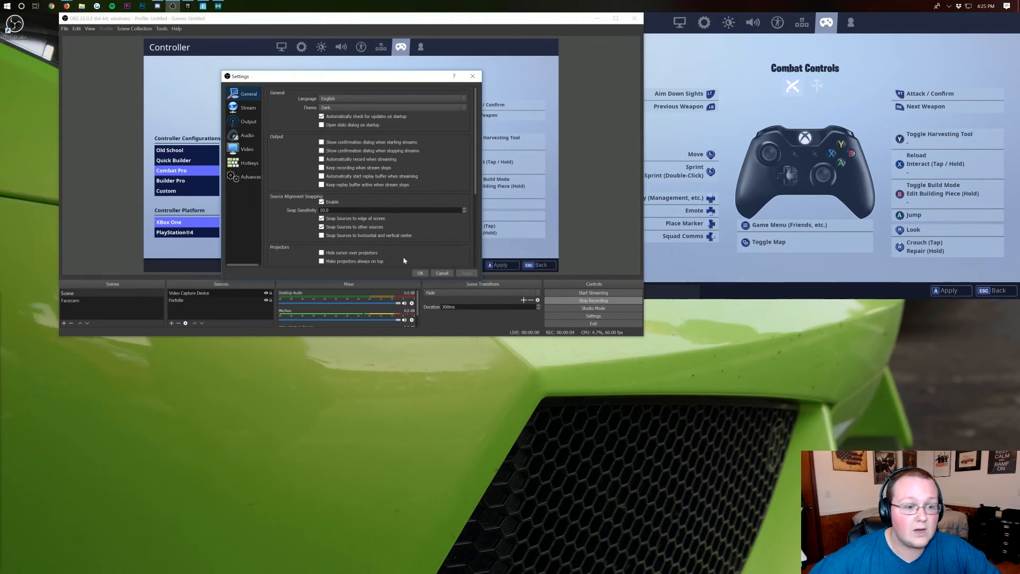
pyautogui.click(249, 121)
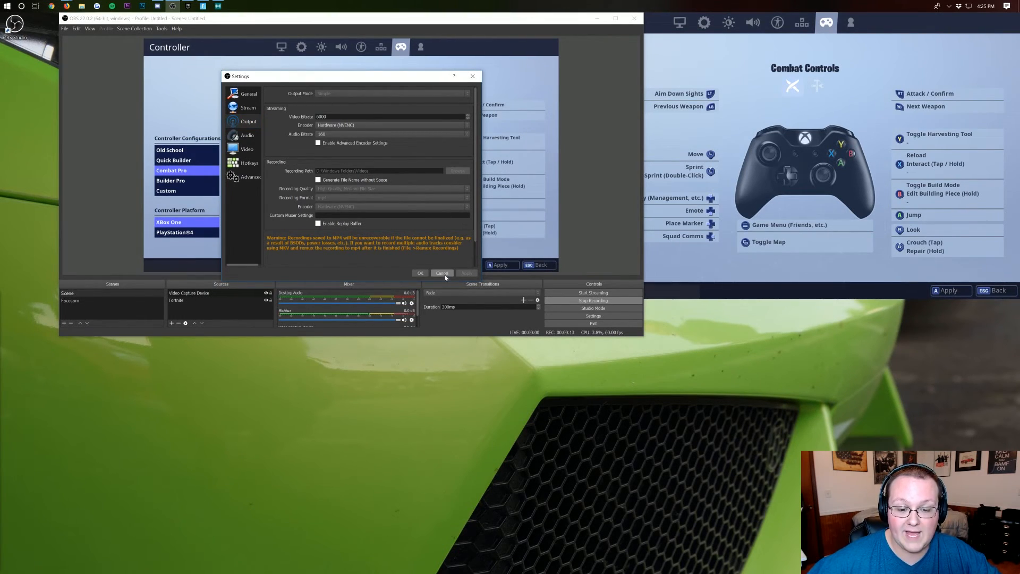
pyautogui.click(442, 273)
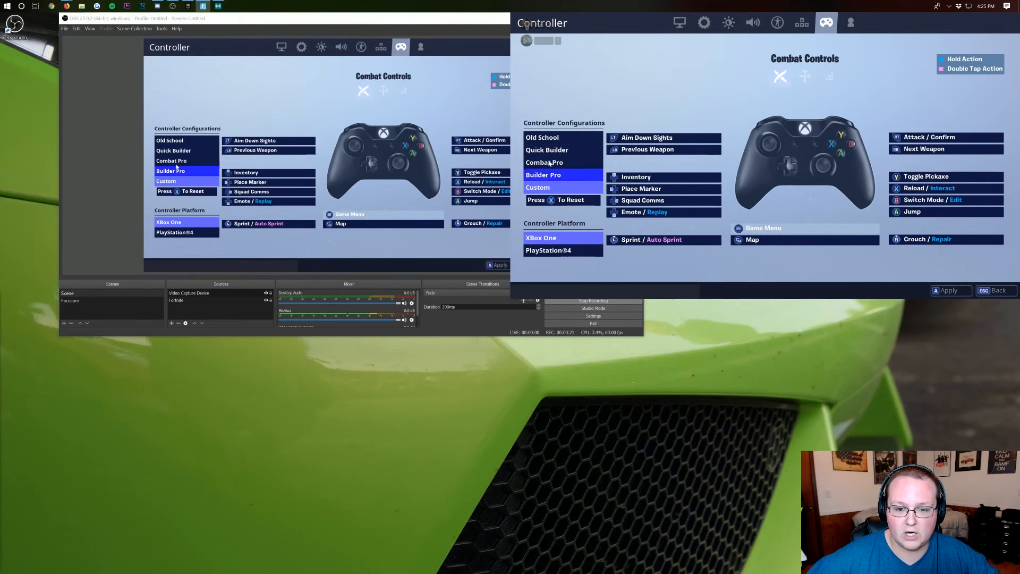
# Switch Fortnite's controller configuration to Old School and return to OBS Settings
pyautogui.click(542, 149)
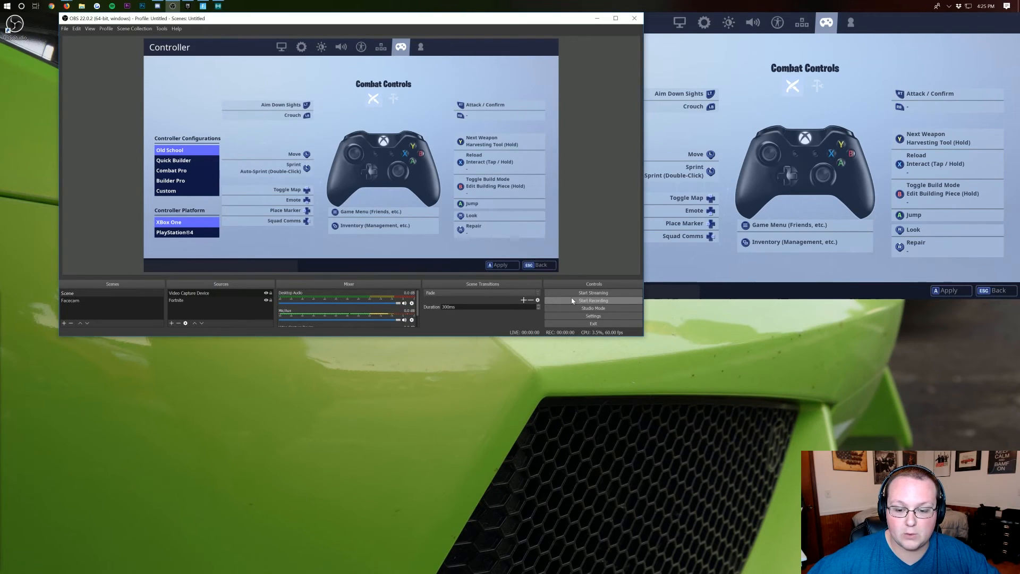
pyautogui.click(593, 315)
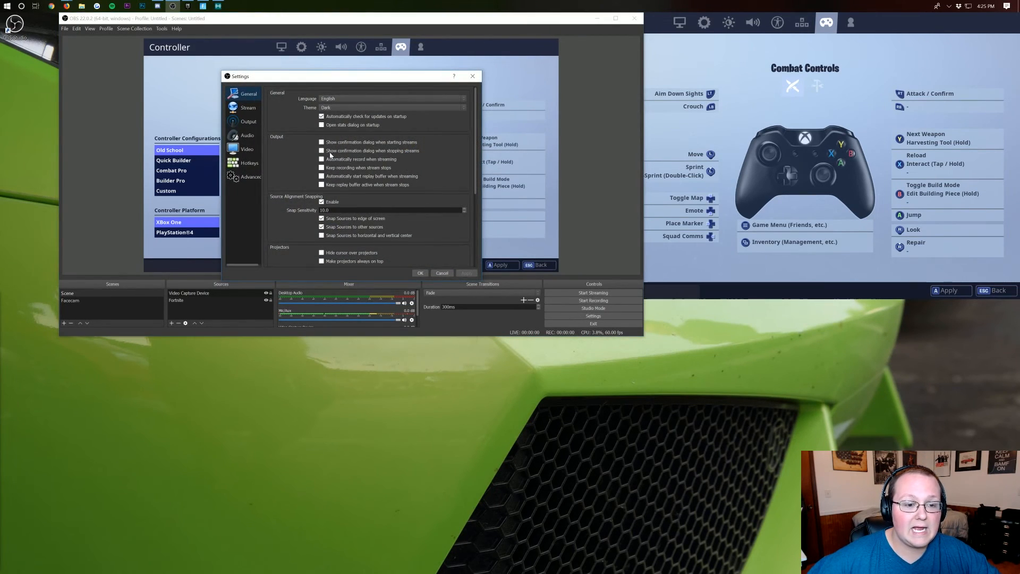
# Check the Recording Path under Output settings, then play the test mp4 from the Videos folder
pyautogui.click(248, 121)
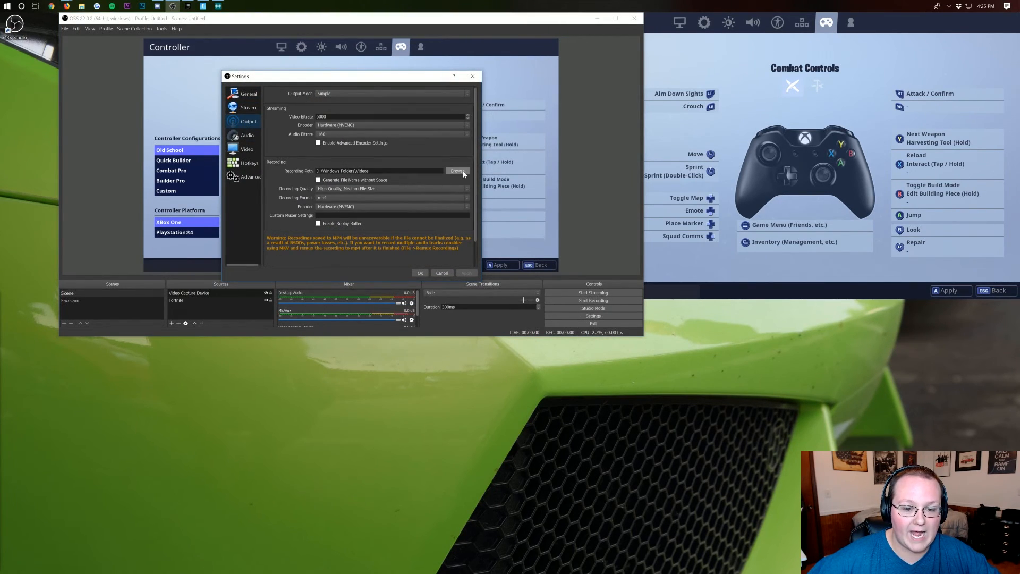
pyautogui.click(456, 170)
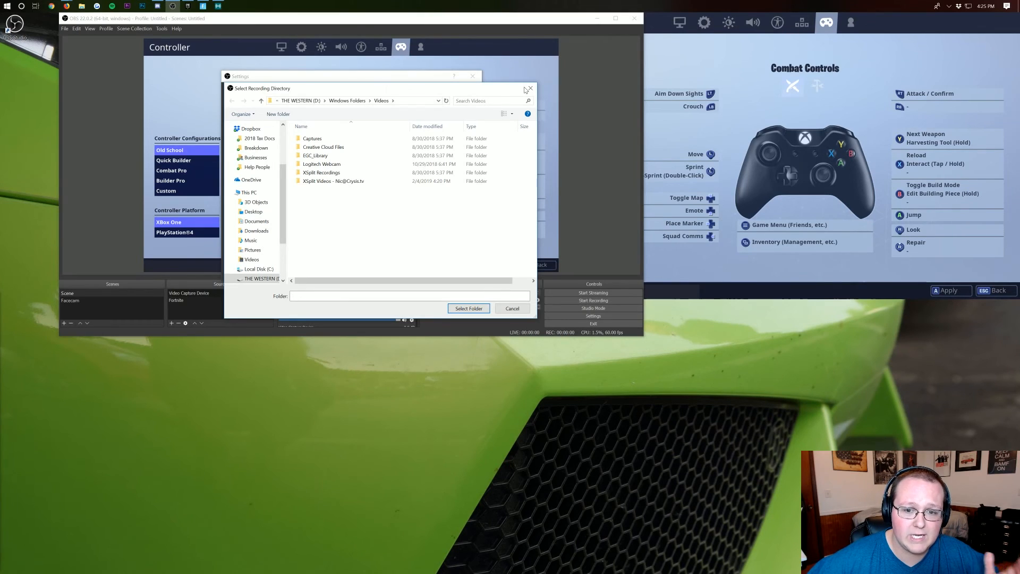
pyautogui.click(511, 308)
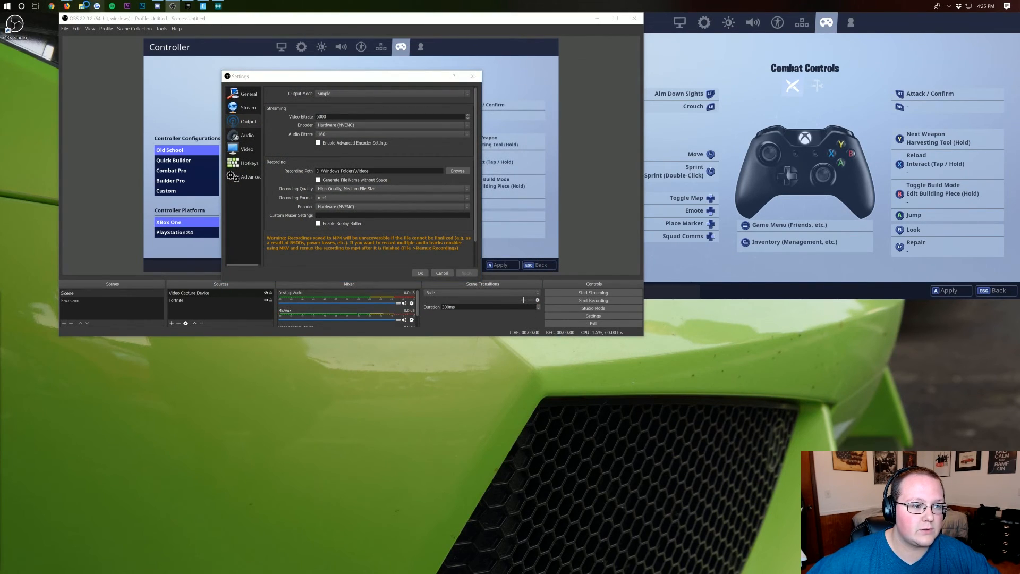
pyautogui.click(457, 170)
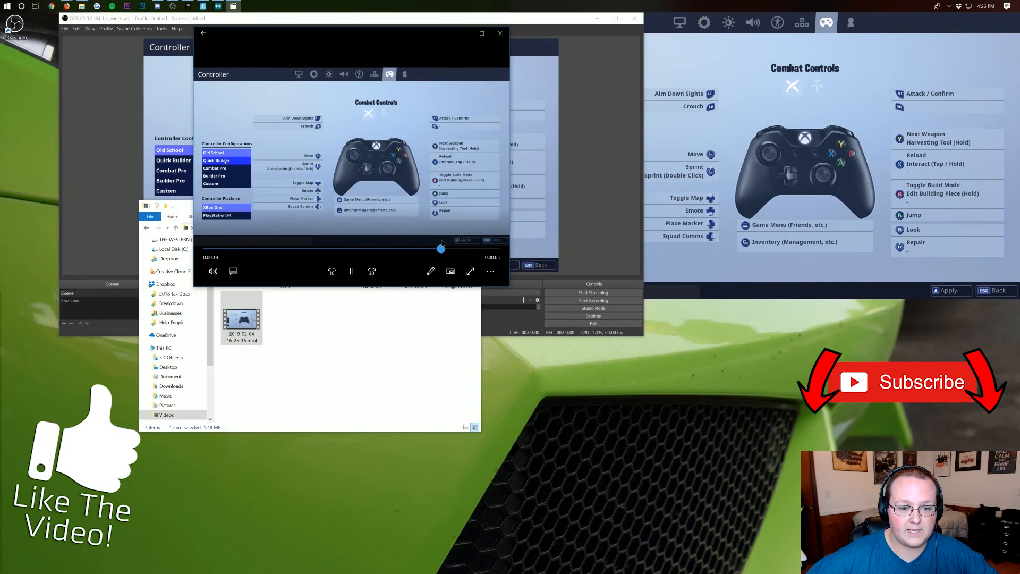
# Close the test recording playback and cancel out of OBS Settings unchanged
pyautogui.click(224, 181)
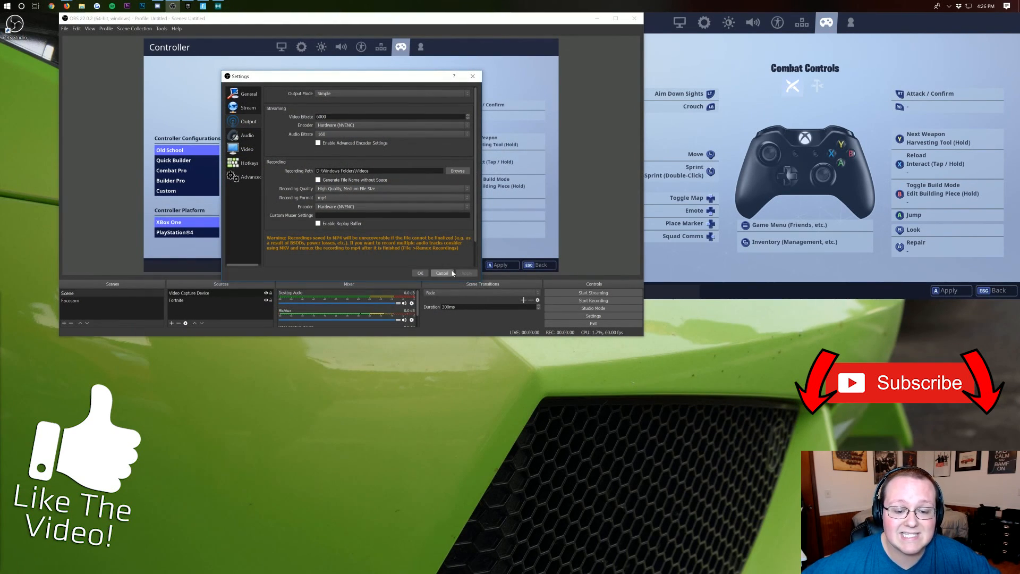
pyautogui.click(441, 273)
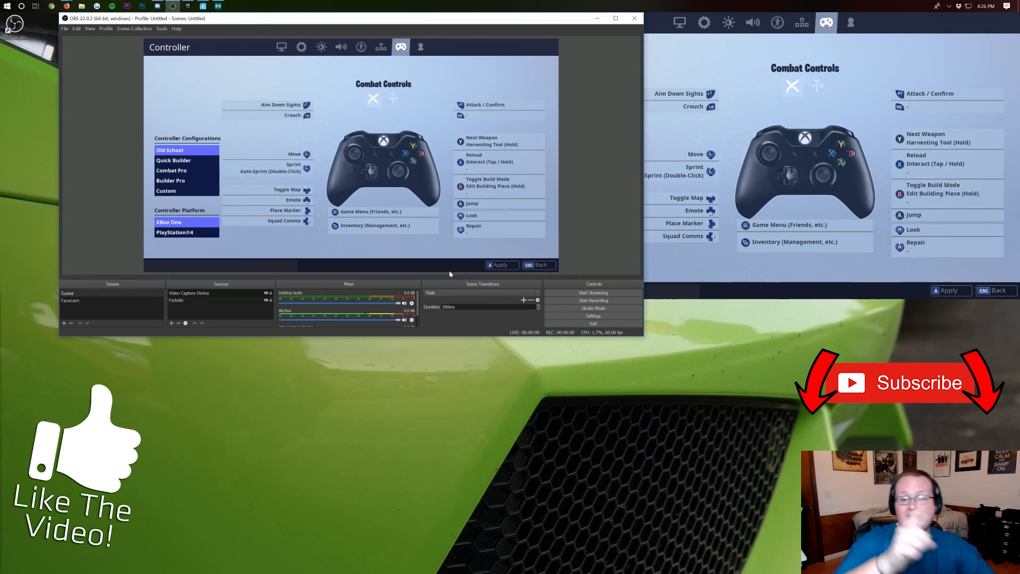